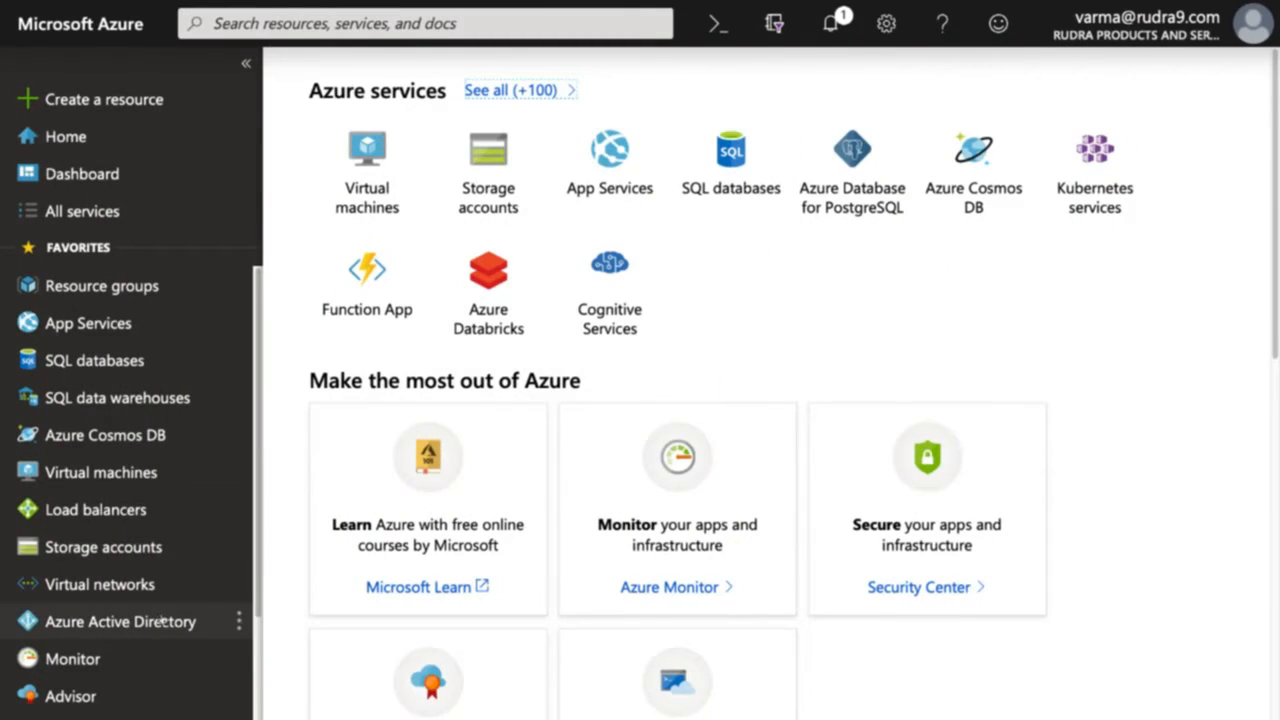
Filter the directory's groups for 'azure' and open the AzuretrainigsUsers group
click(120, 621)
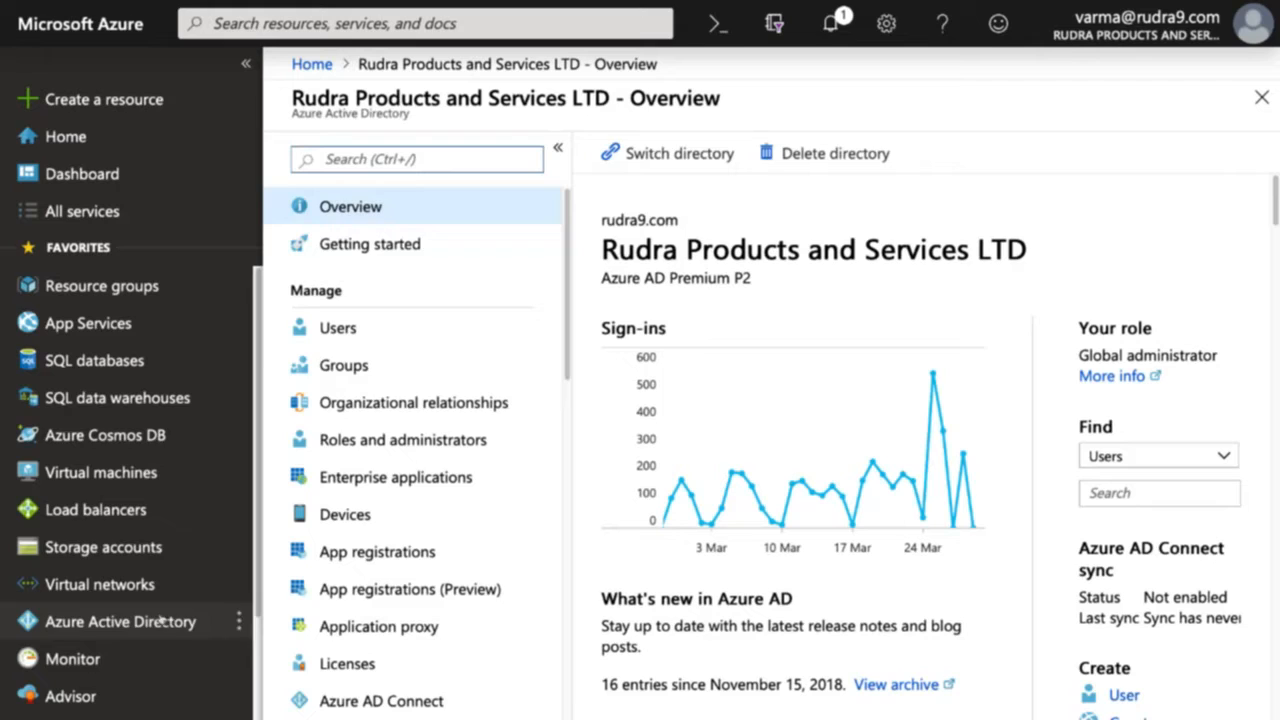
click(343, 365)
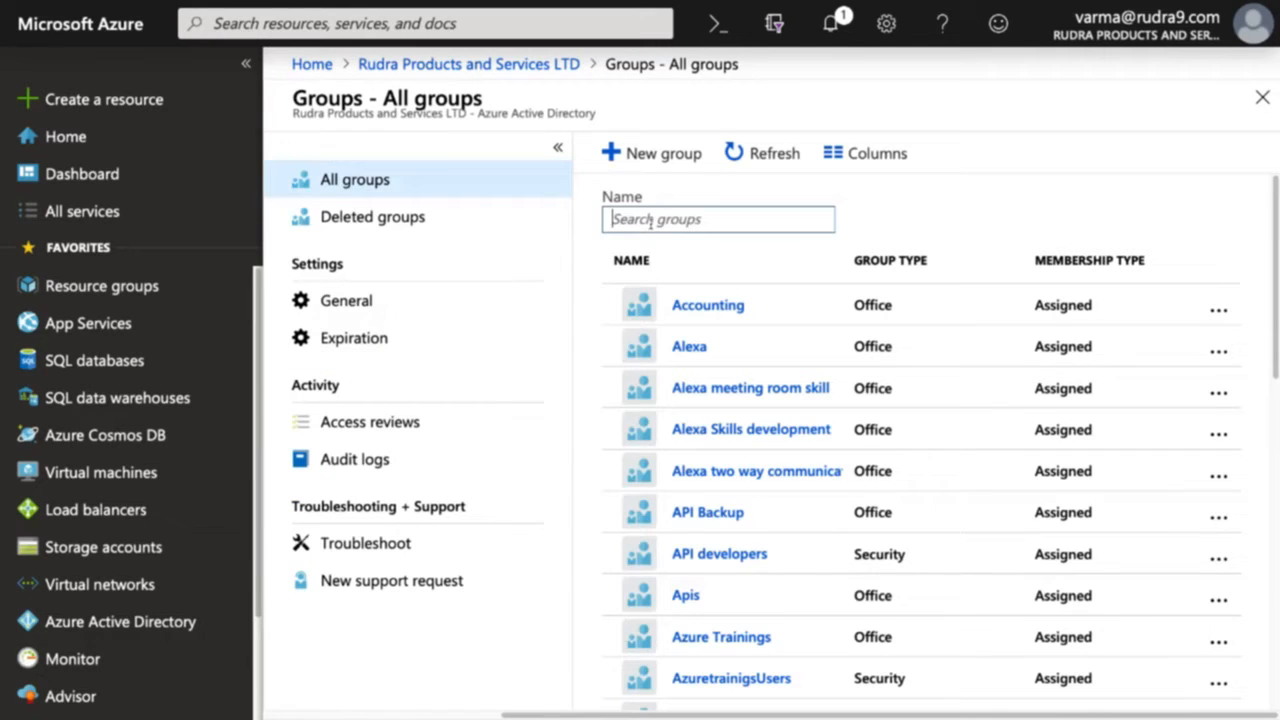
text(azure)
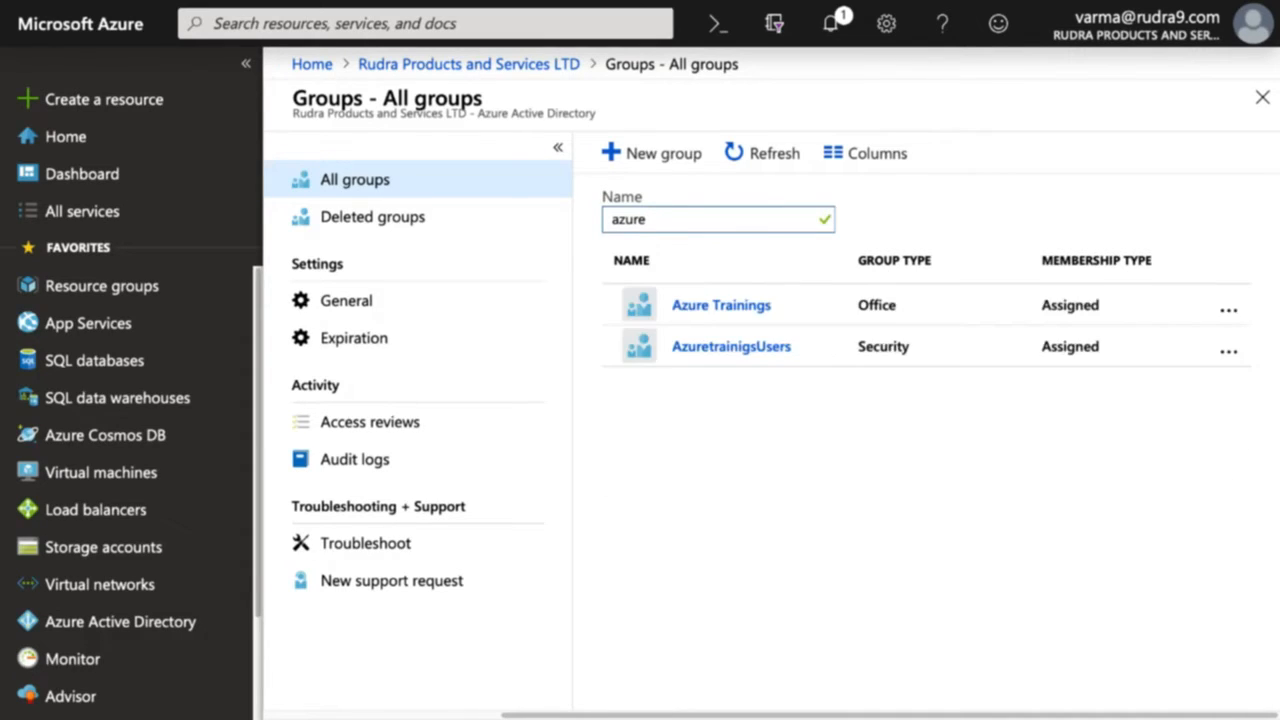
click(731, 346)
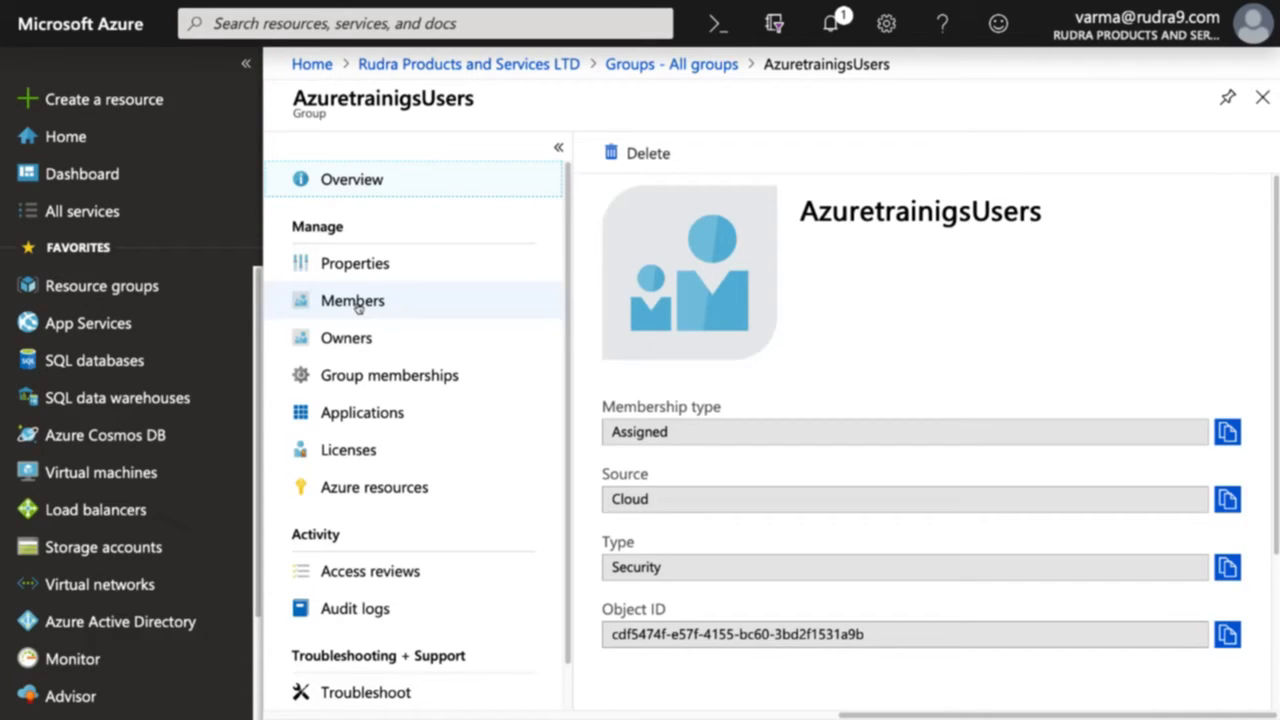
mouse_move(346, 337)
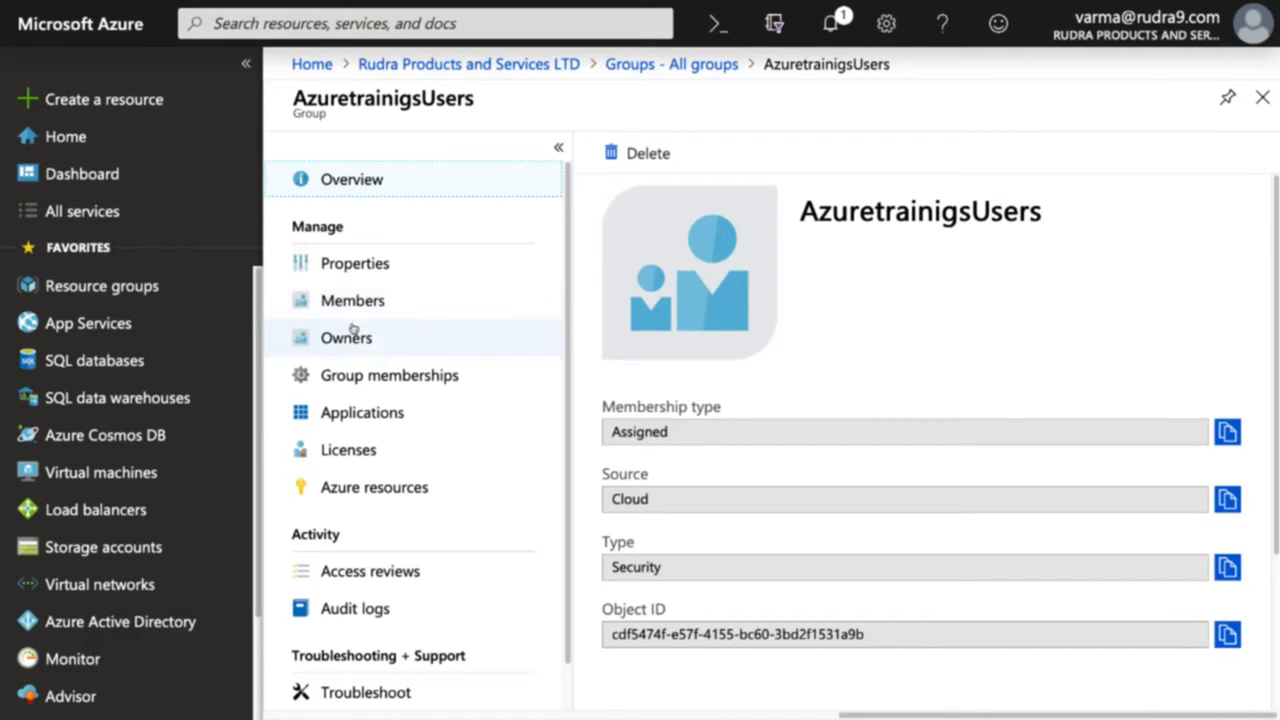
Check AzuretrainigsUsers owners and memberships, then view its assigned app ApplicationProxySample
click(346, 337)
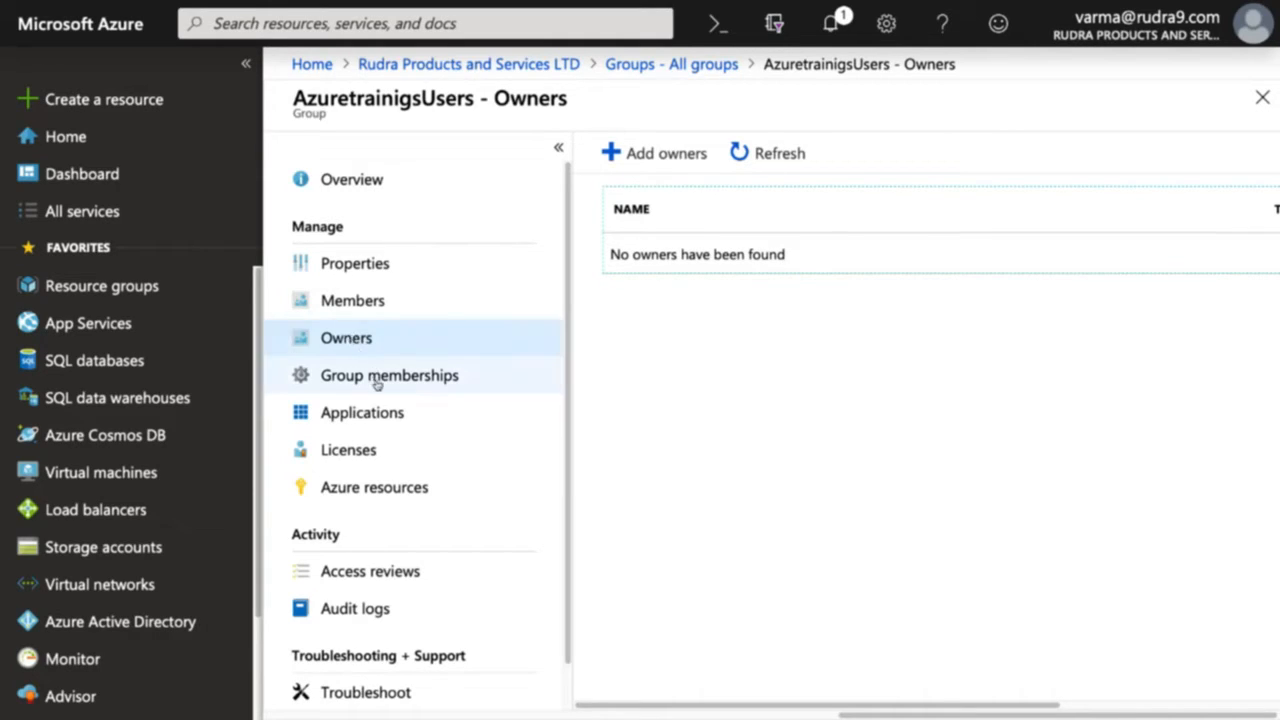
click(389, 375)
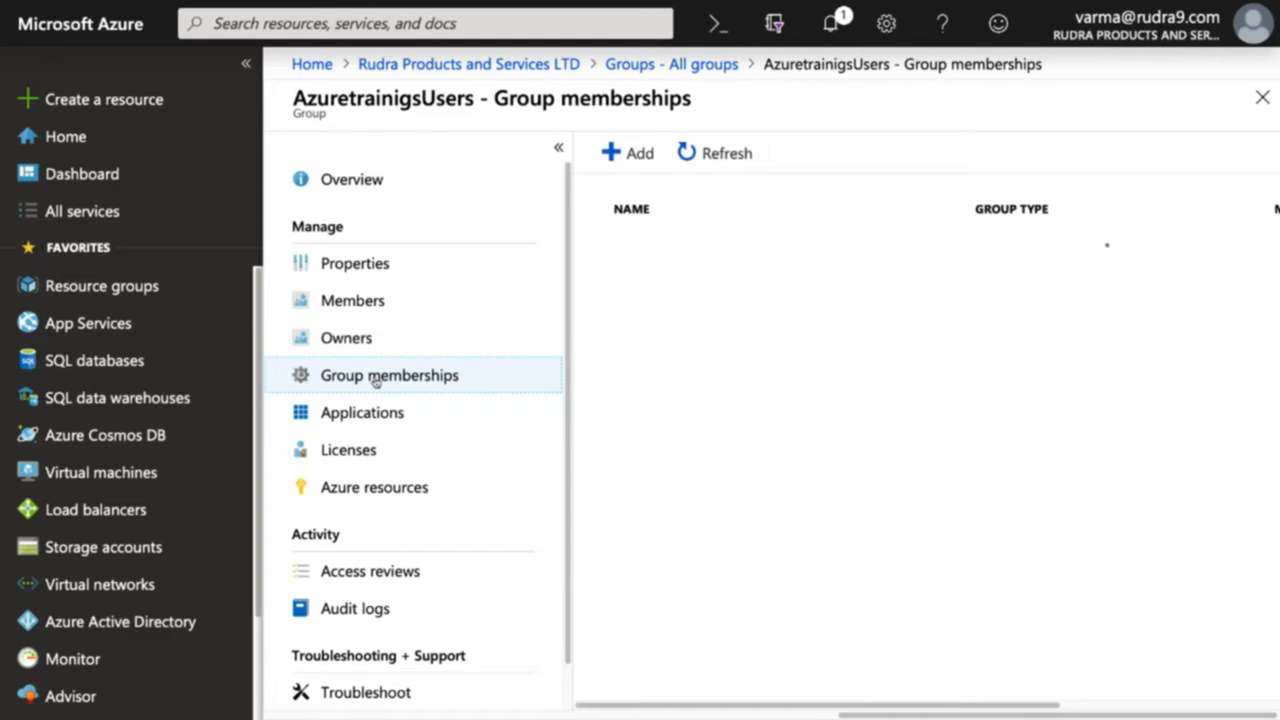
click(390, 374)
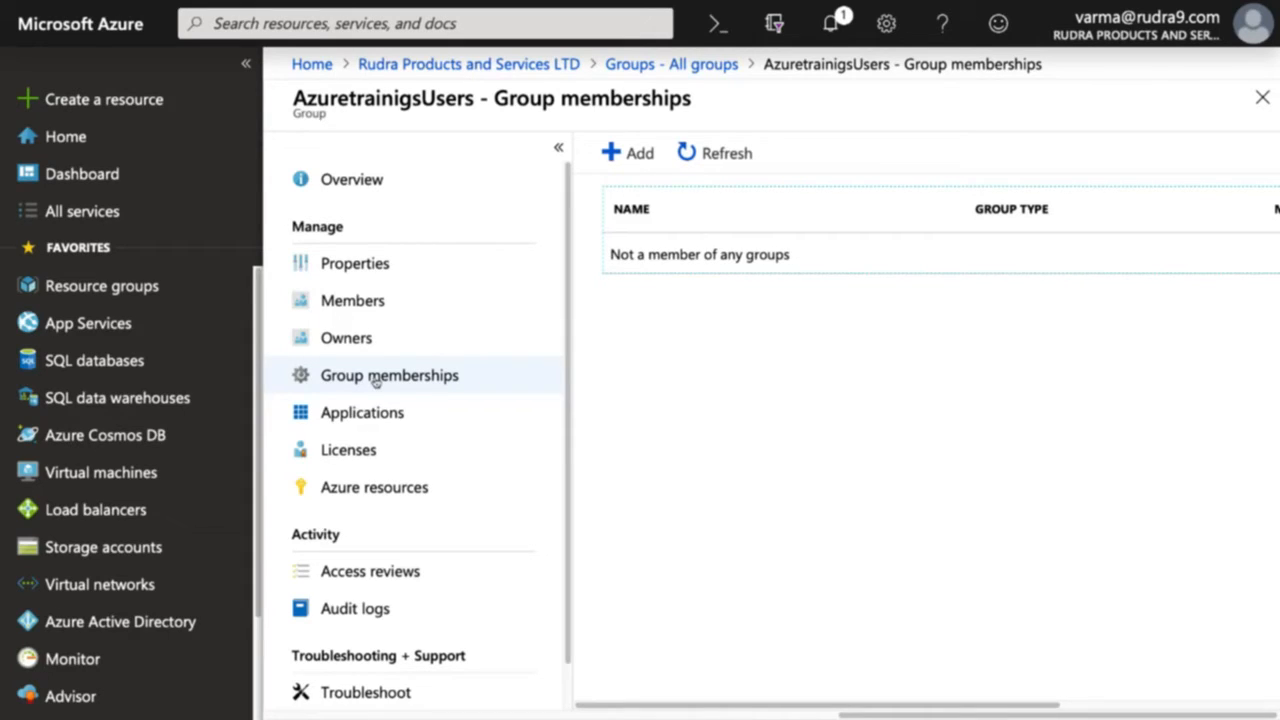
click(362, 412)
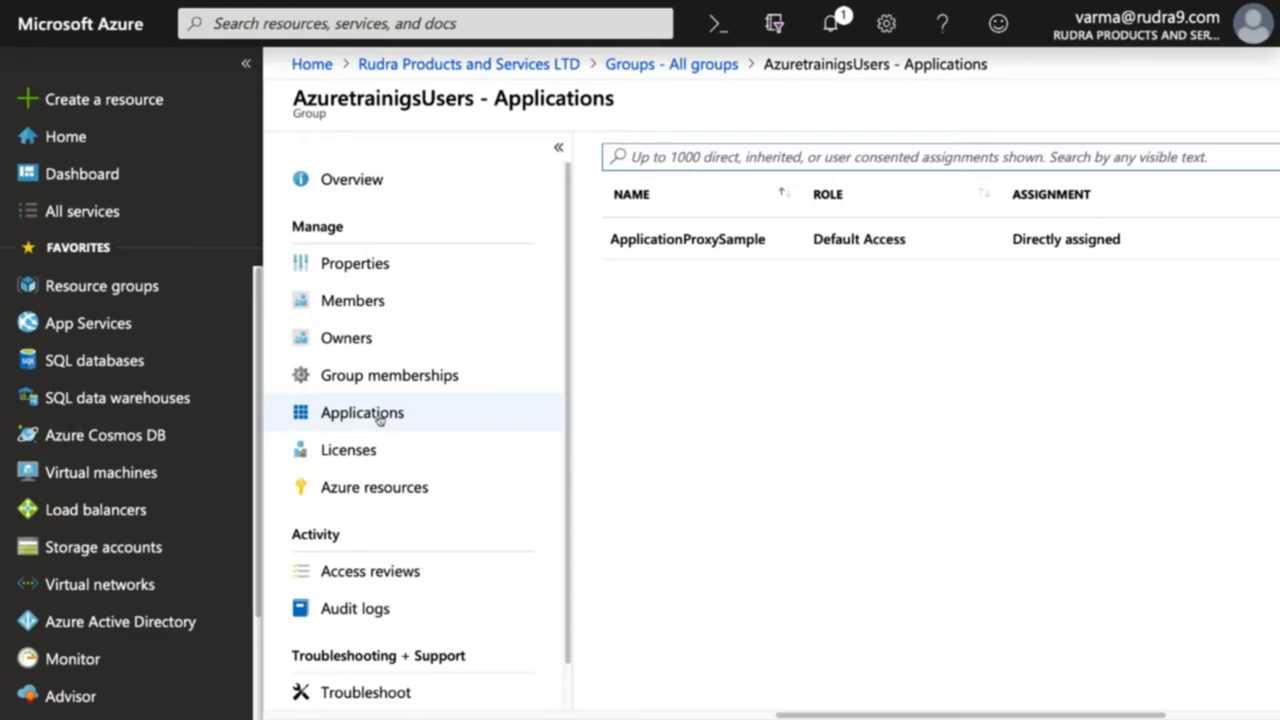
Review the group's licenses, Azure resource role assignments and access reviews
click(348, 450)
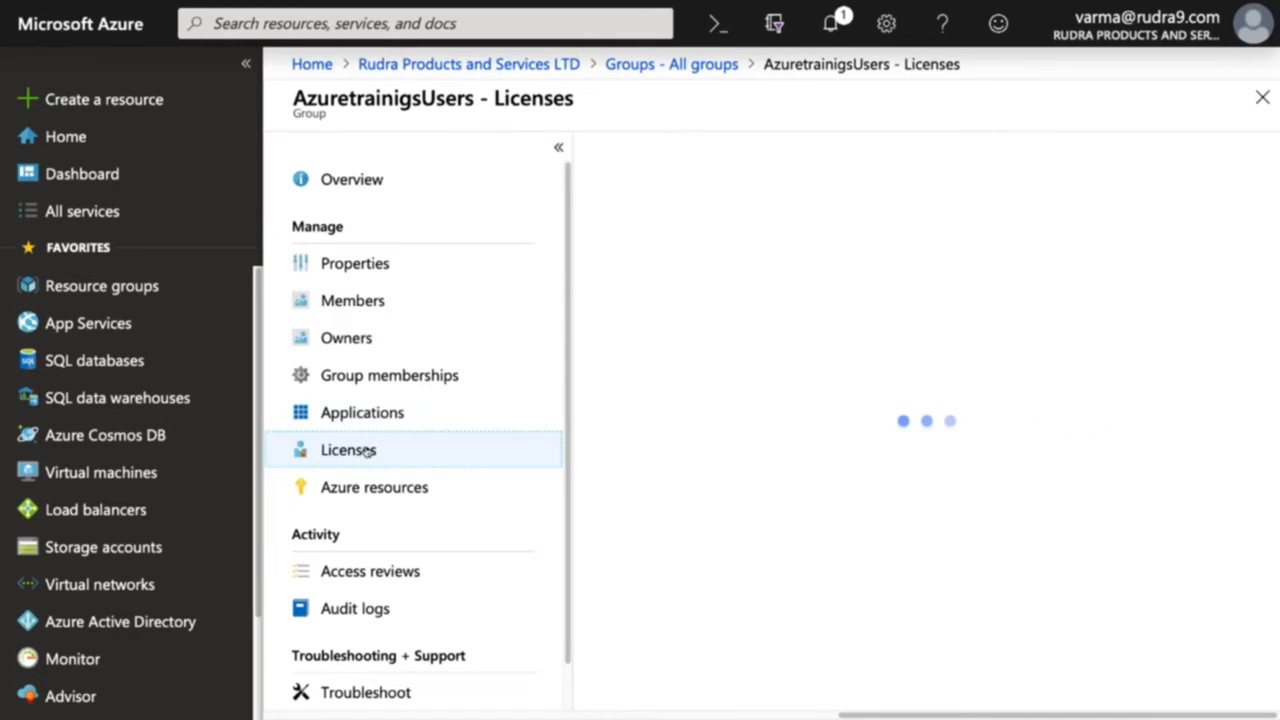
click(348, 449)
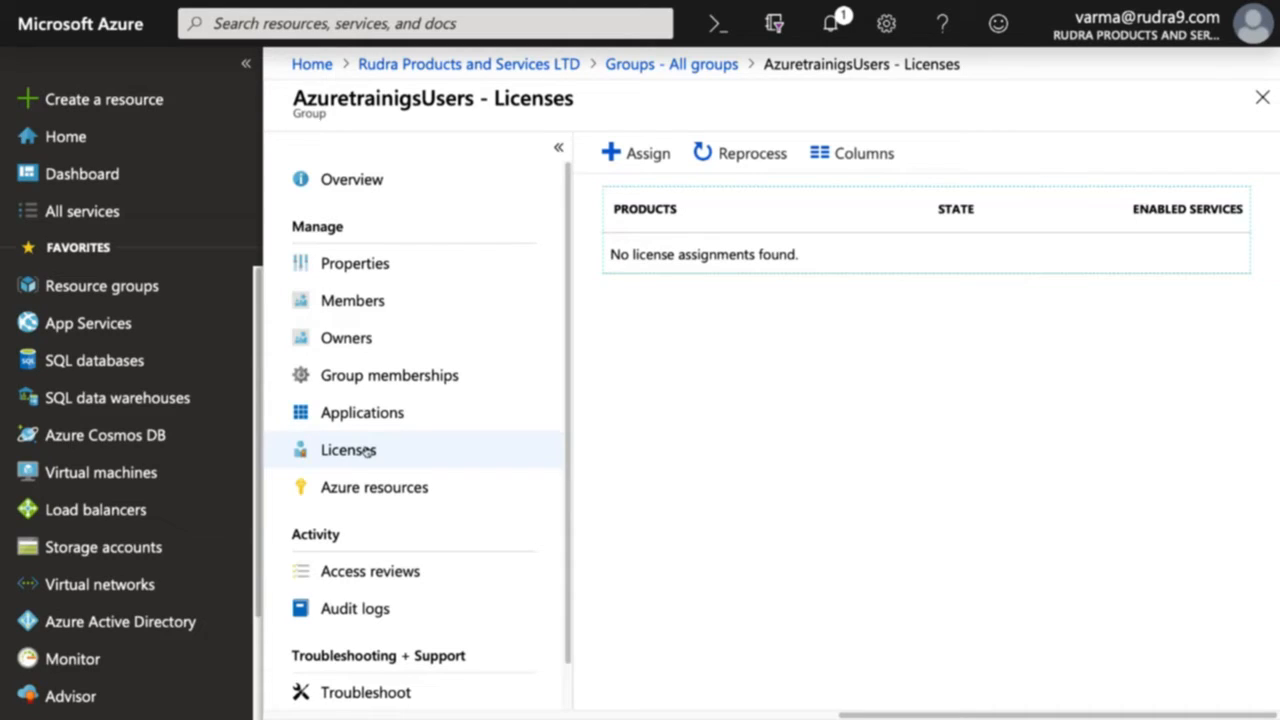
click(374, 487)
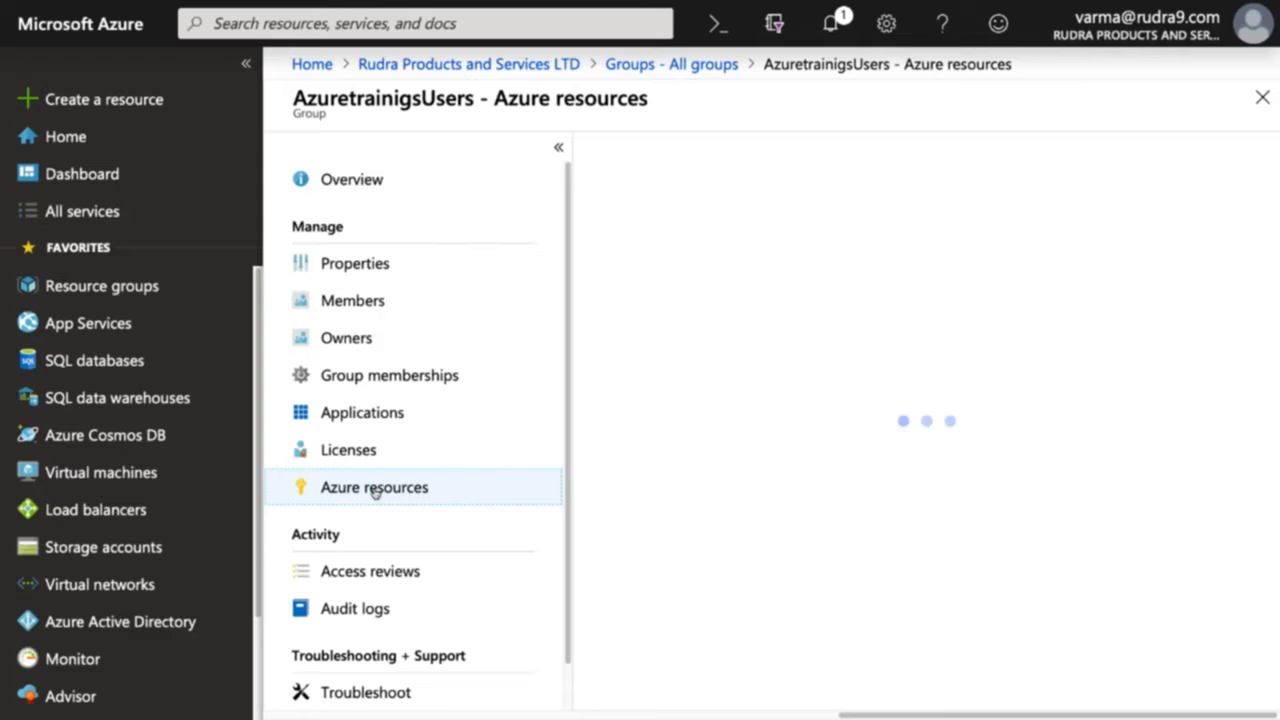
click(374, 487)
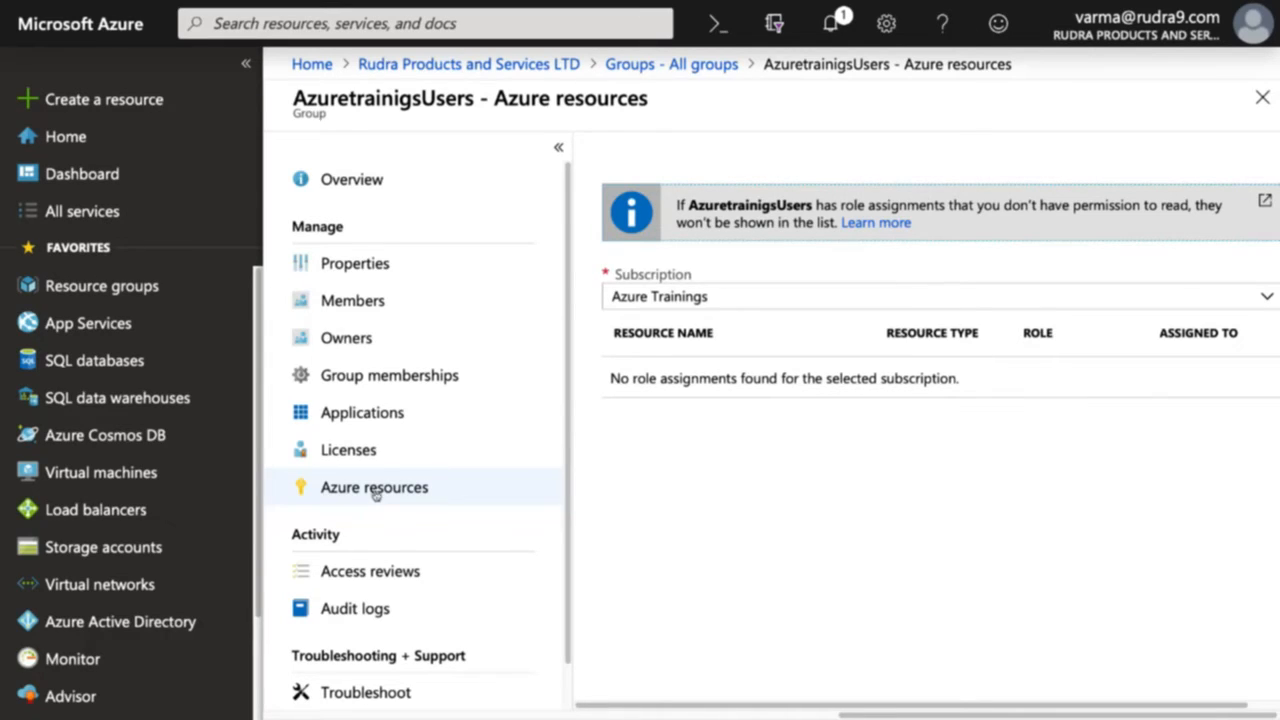
click(370, 571)
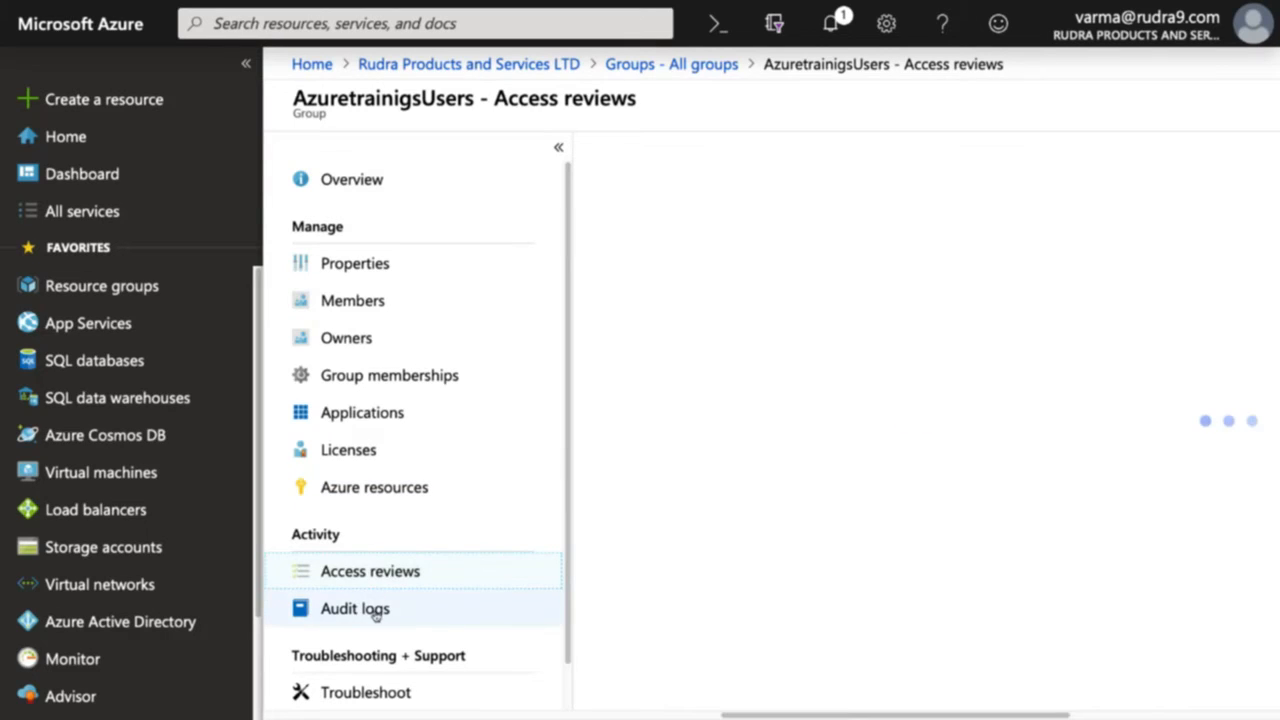
click(370, 571)
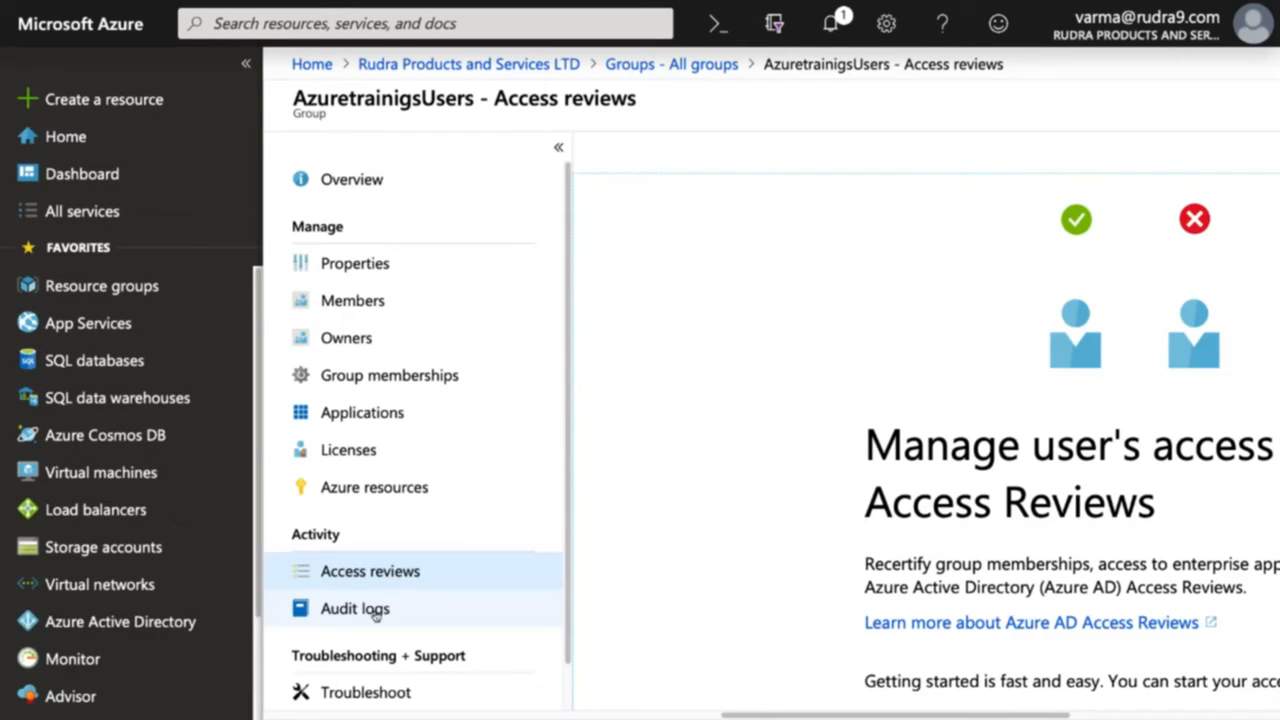
mouse_move(428, 287)
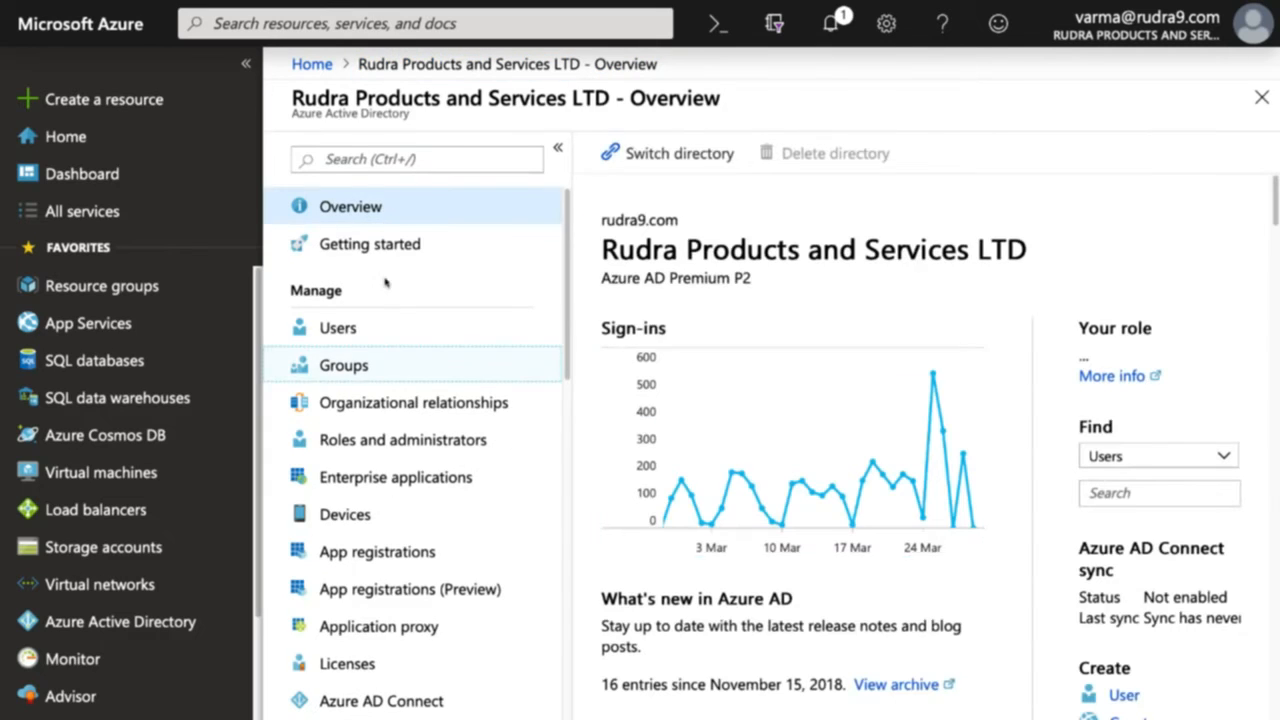
click(338, 327)
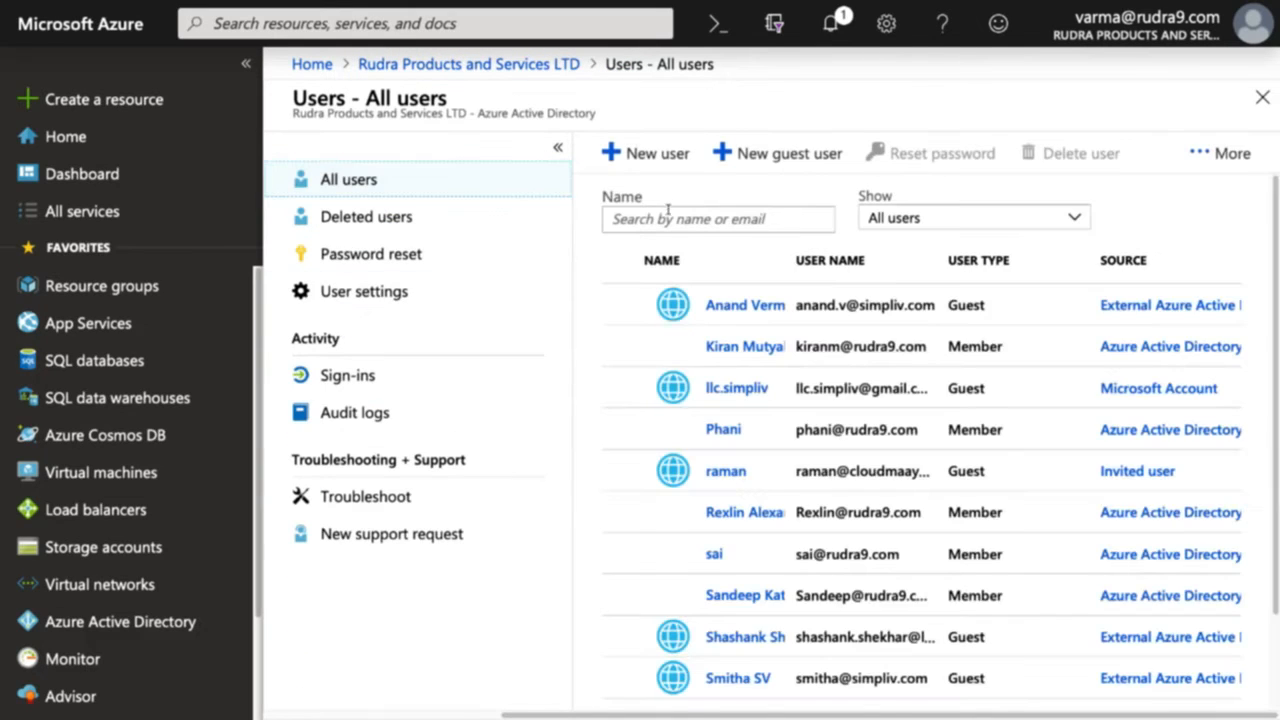
text(varma rudra)
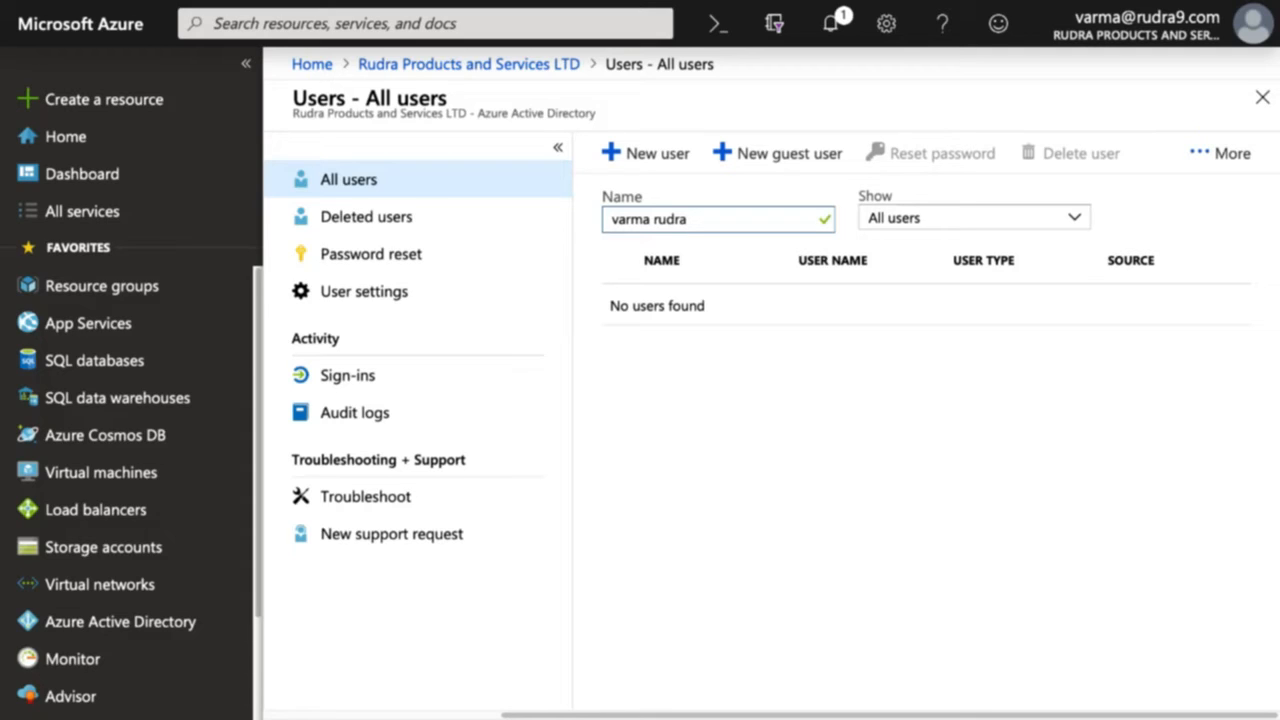
text(varma)
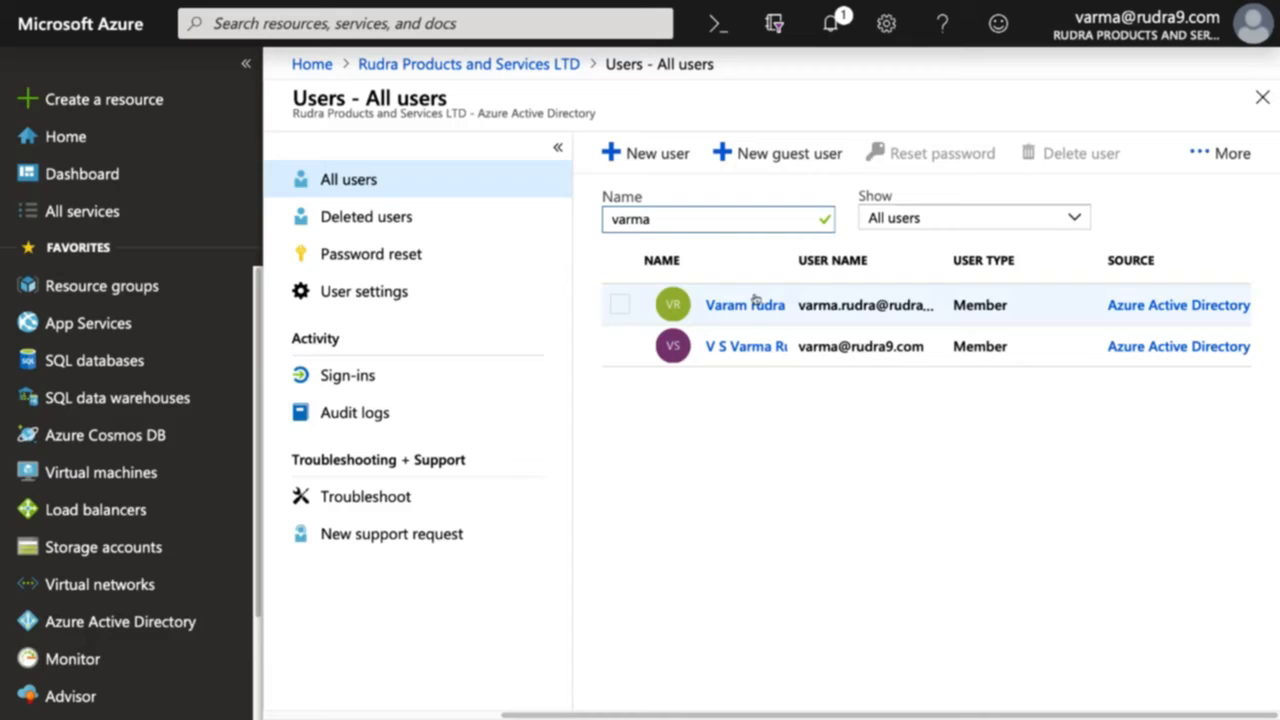
click(744, 305)
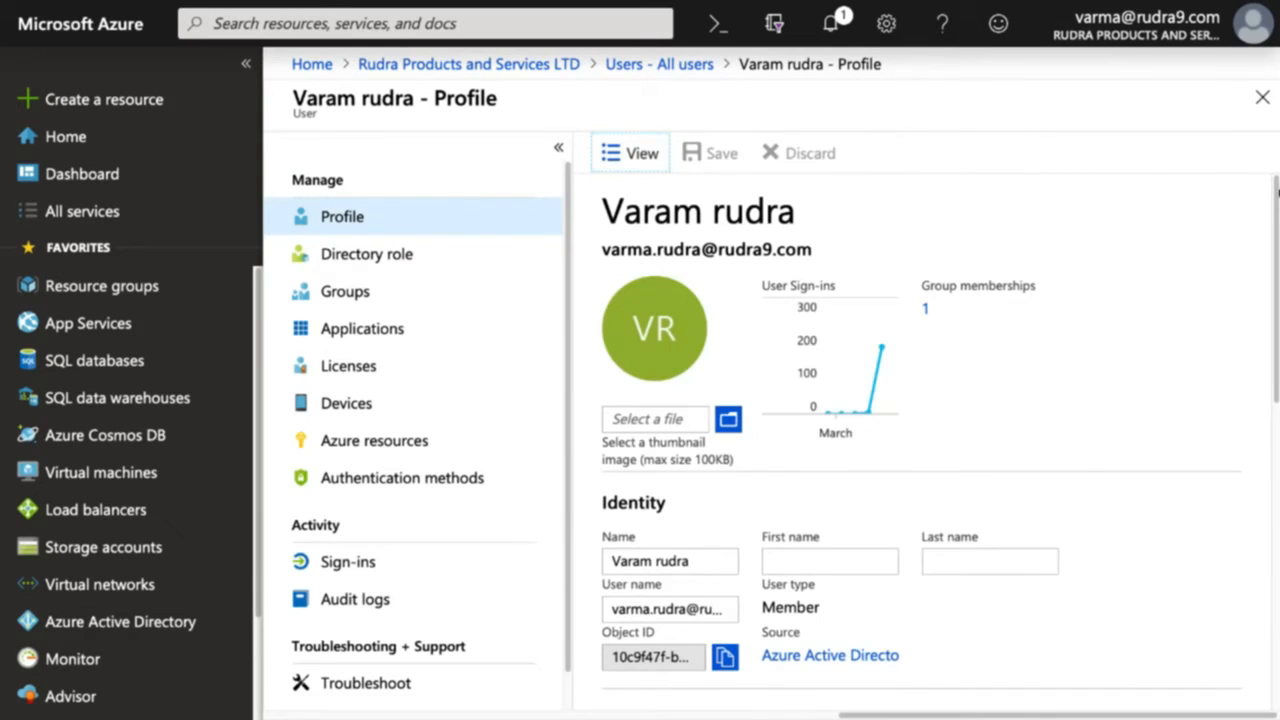
scroll(down, 3)
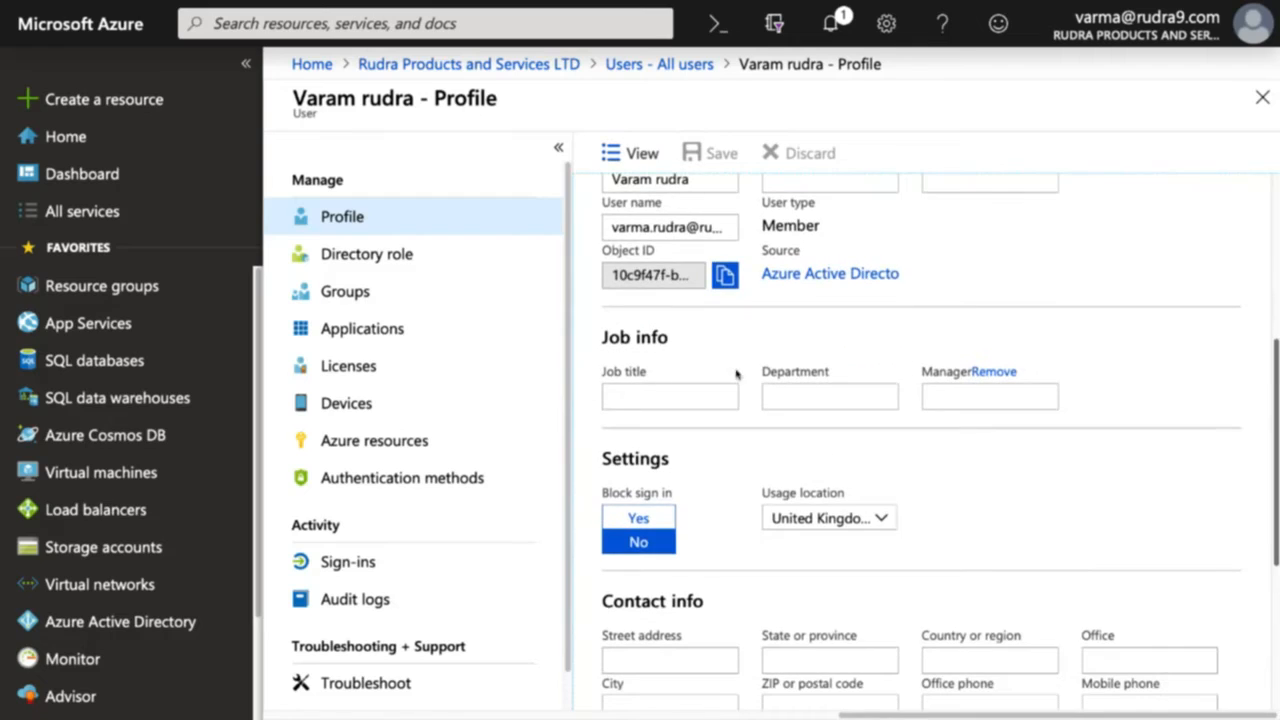
click(670, 396)
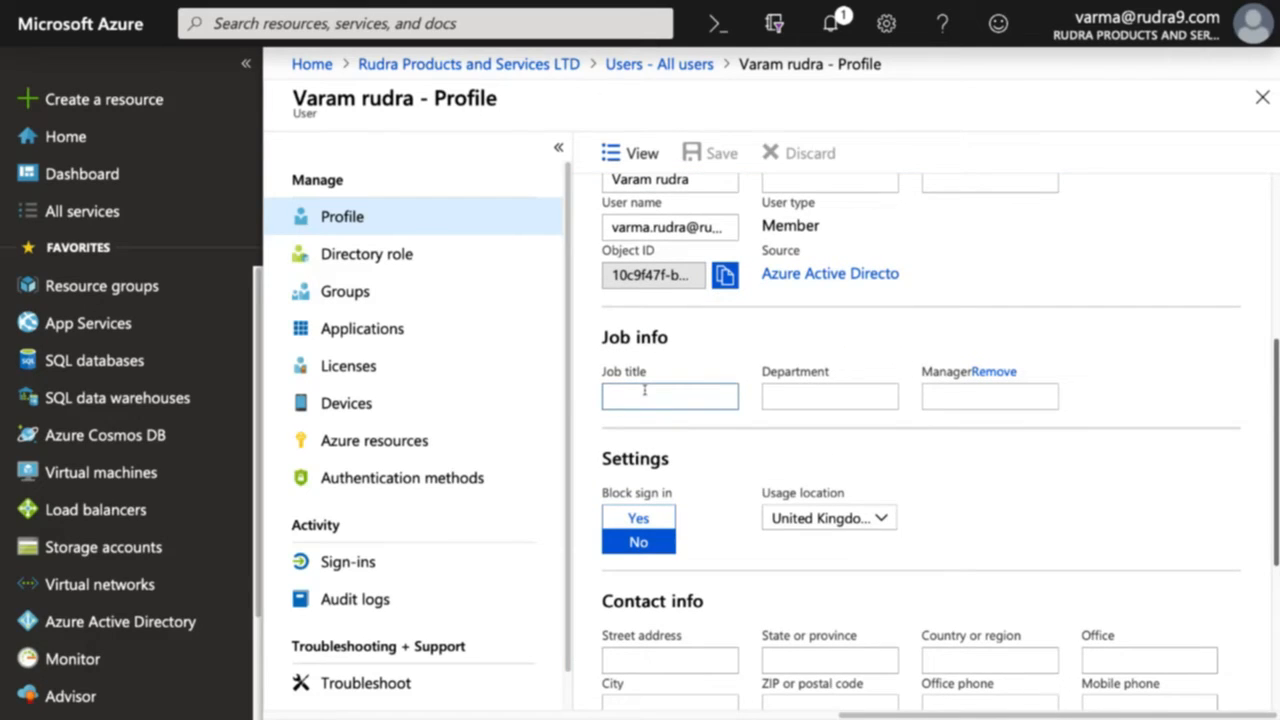
text(S)
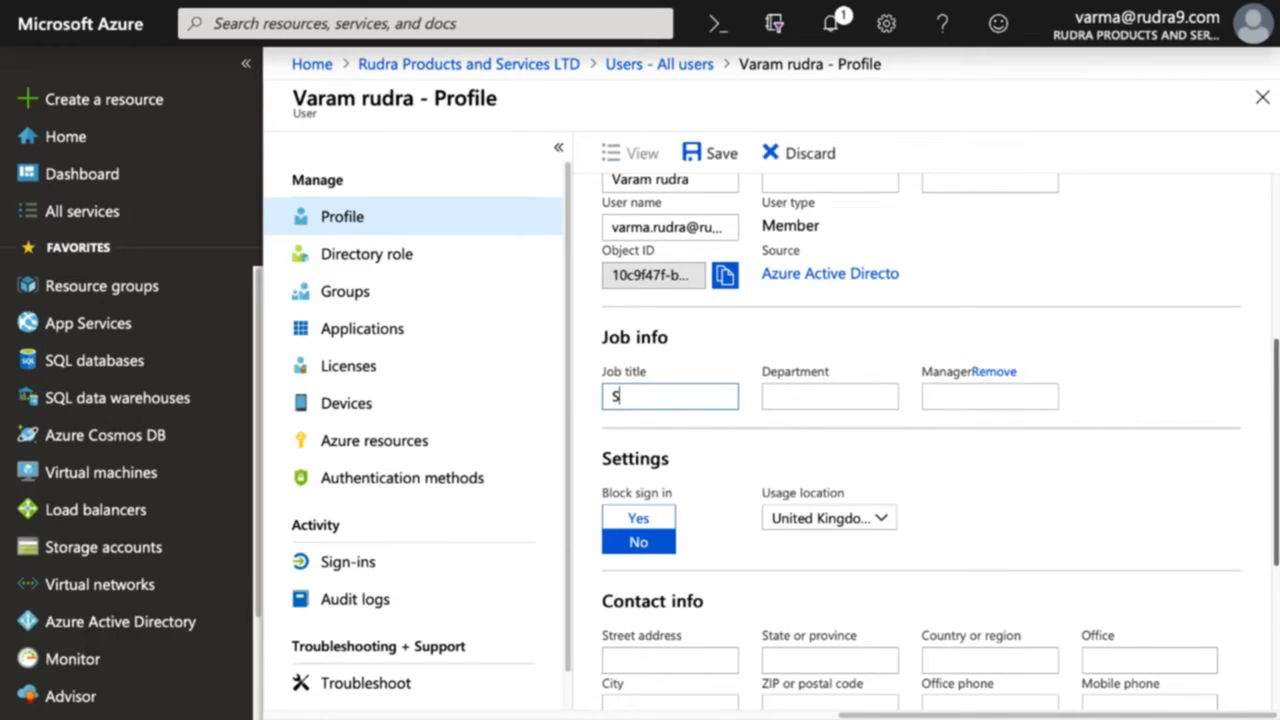
text(torageAd)
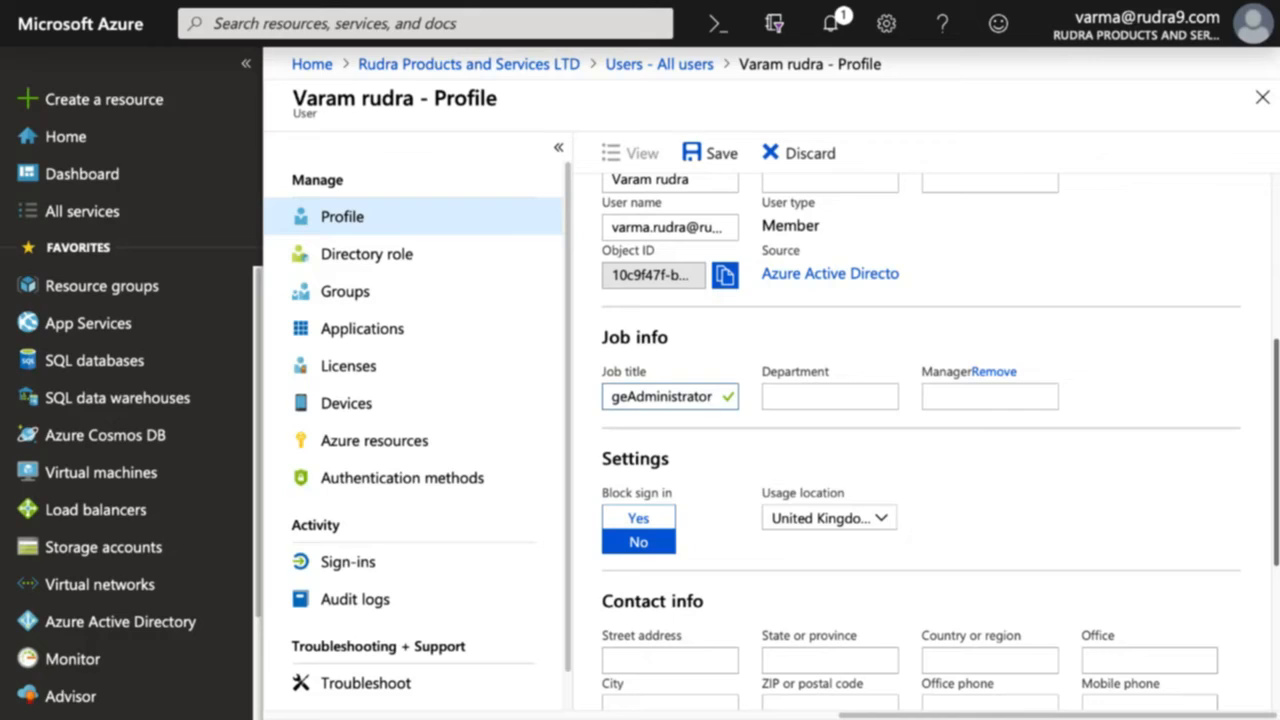
click(709, 153)
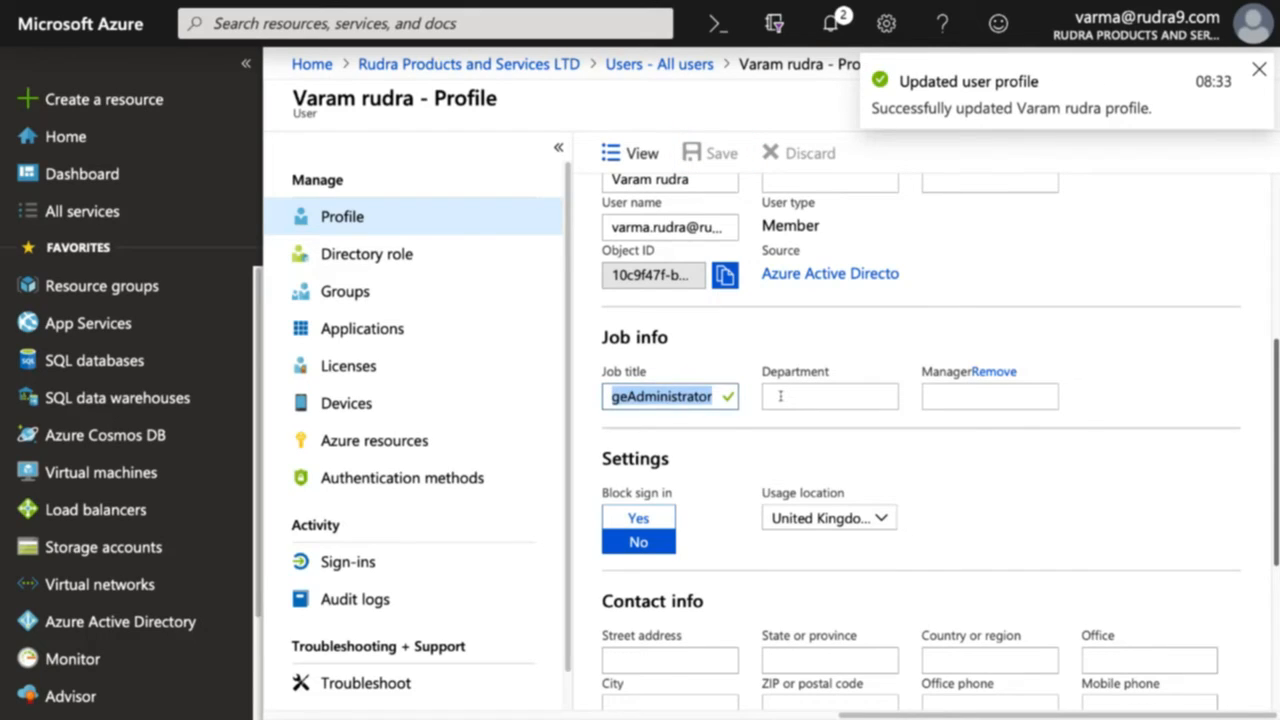
mouse_move(1233, 95)
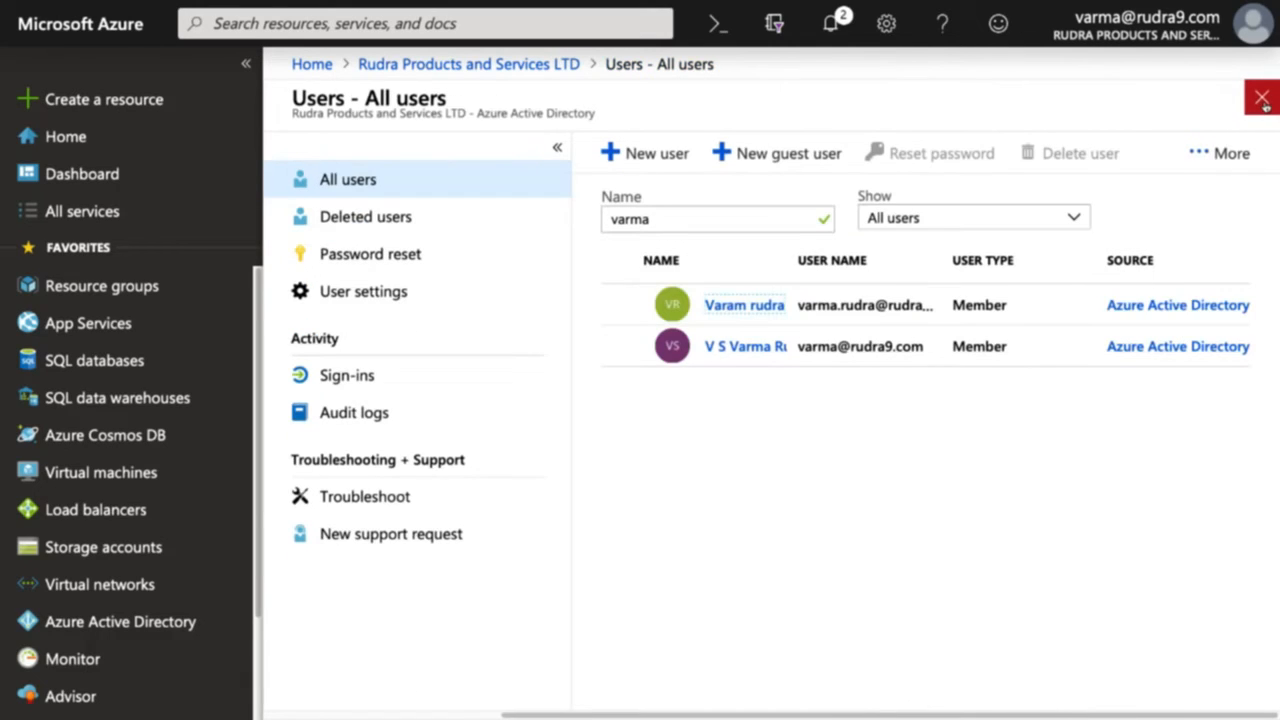
From the directory's Groups list, begin a Security-type group named StorageAdministrators
click(1261, 97)
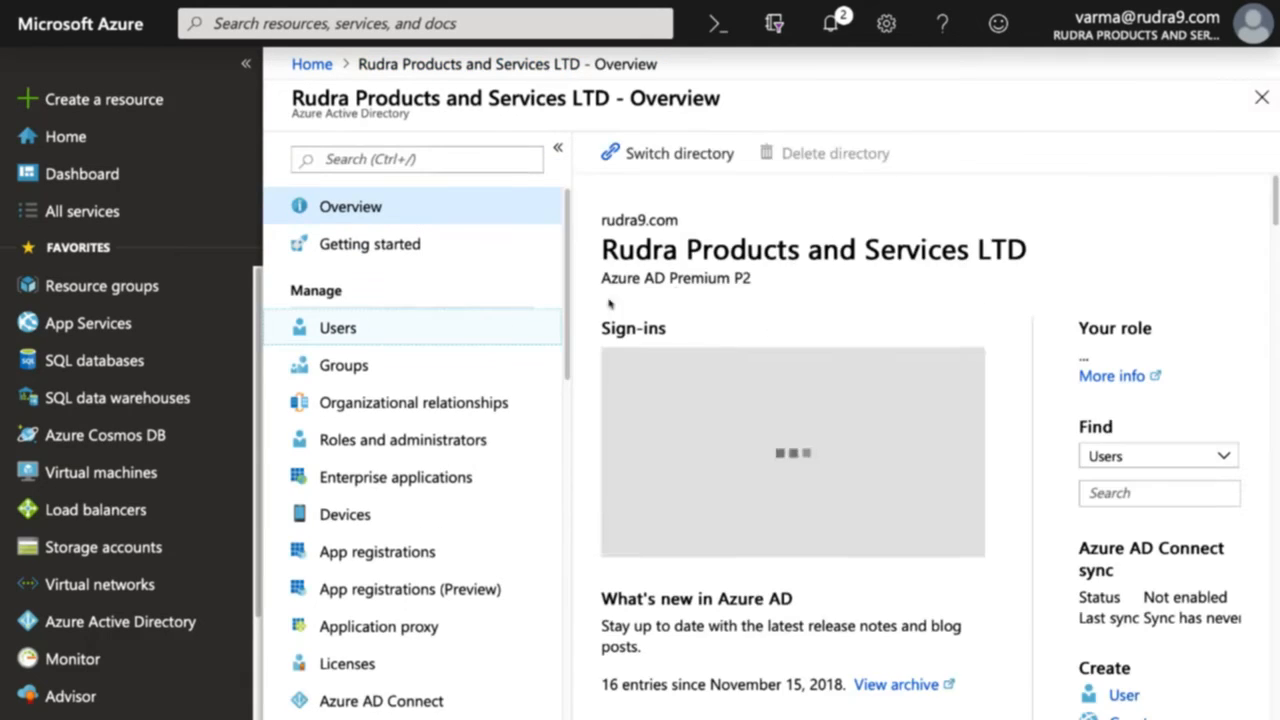
click(343, 365)
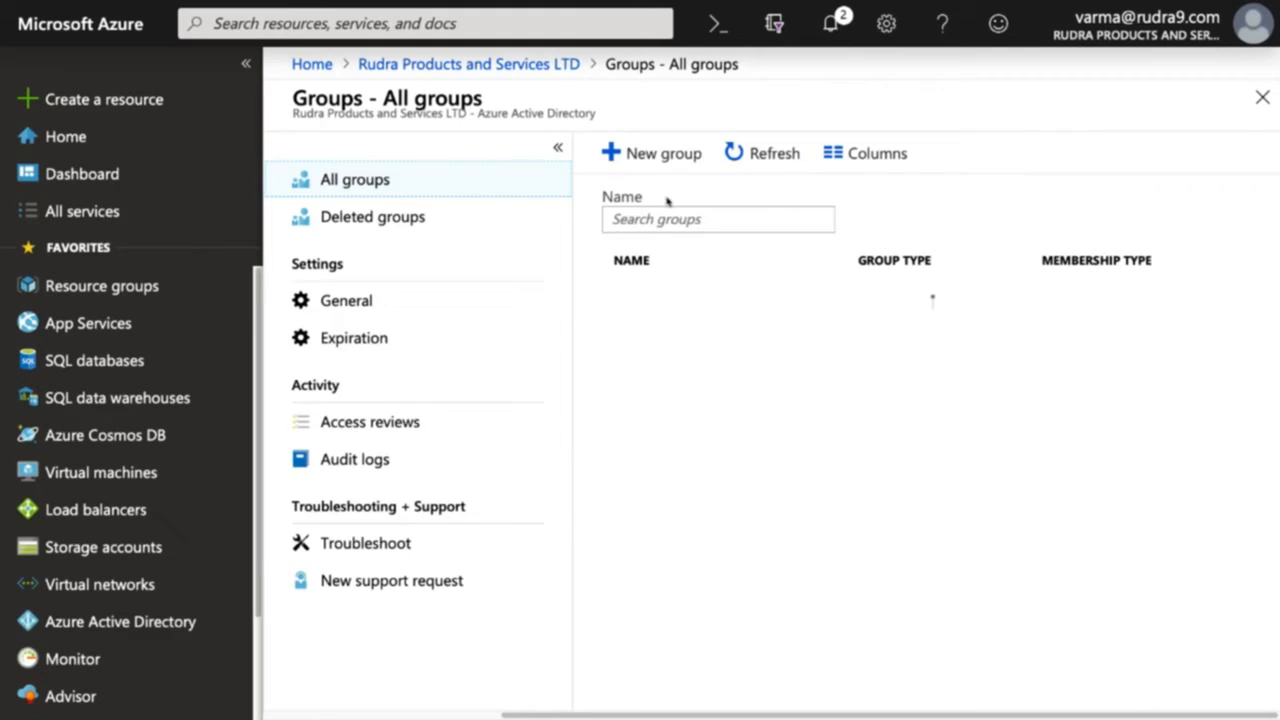
click(651, 153)
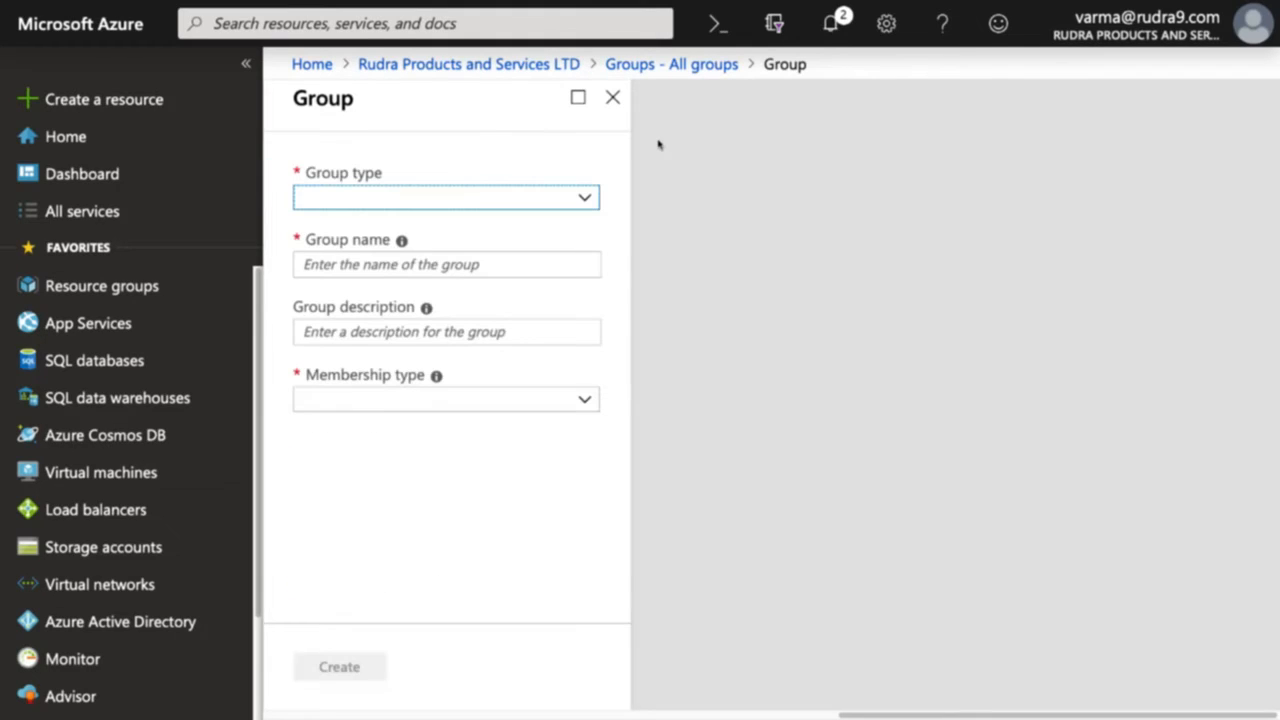
click(445, 197)
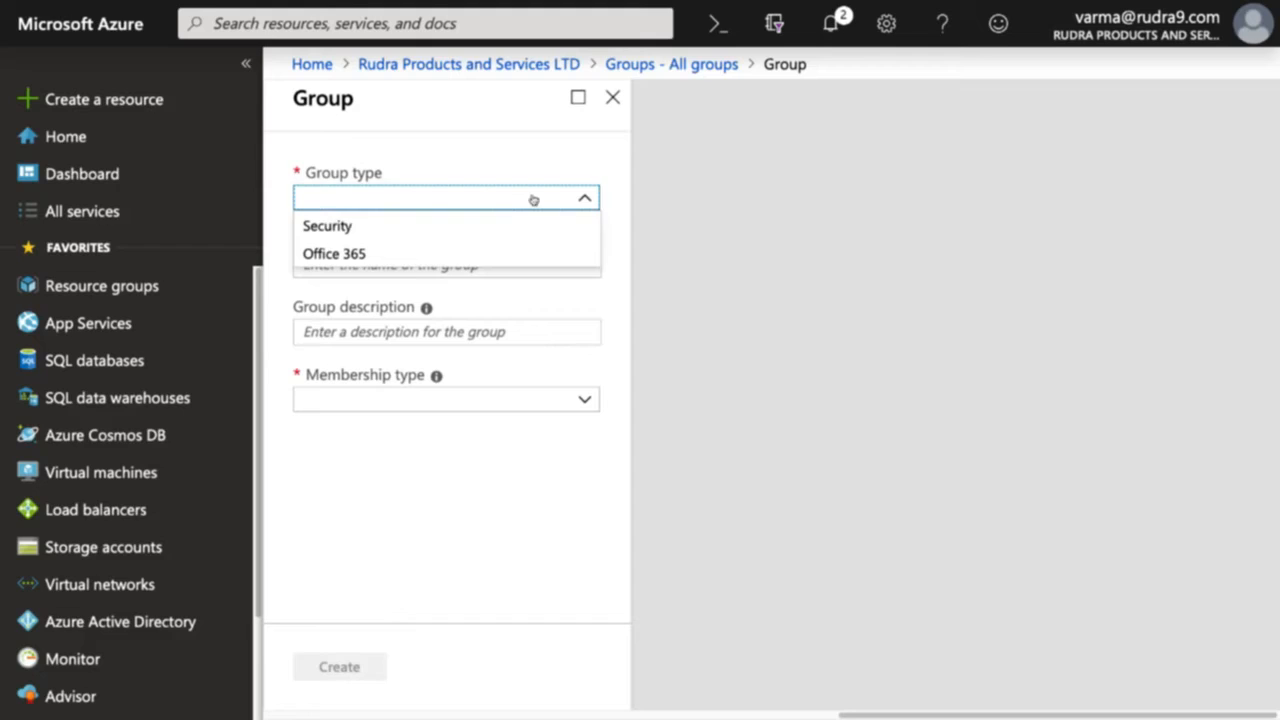
click(327, 225)
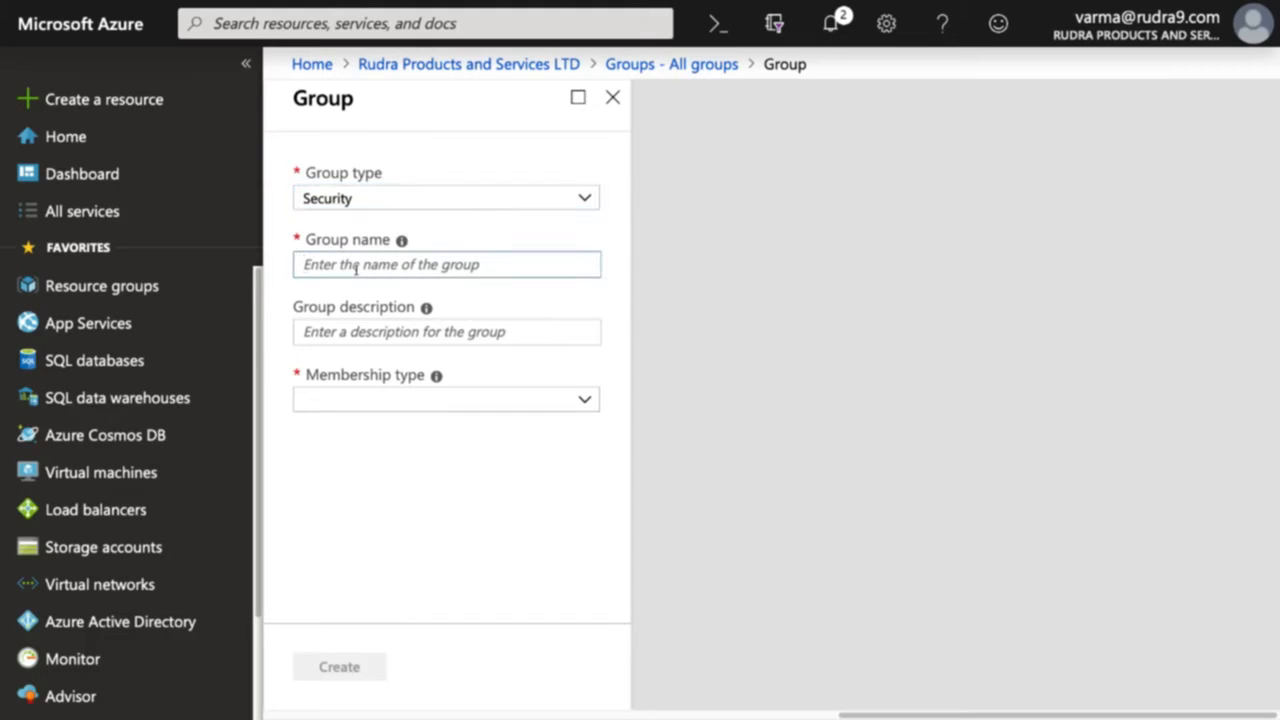
text(StorageAdminist)
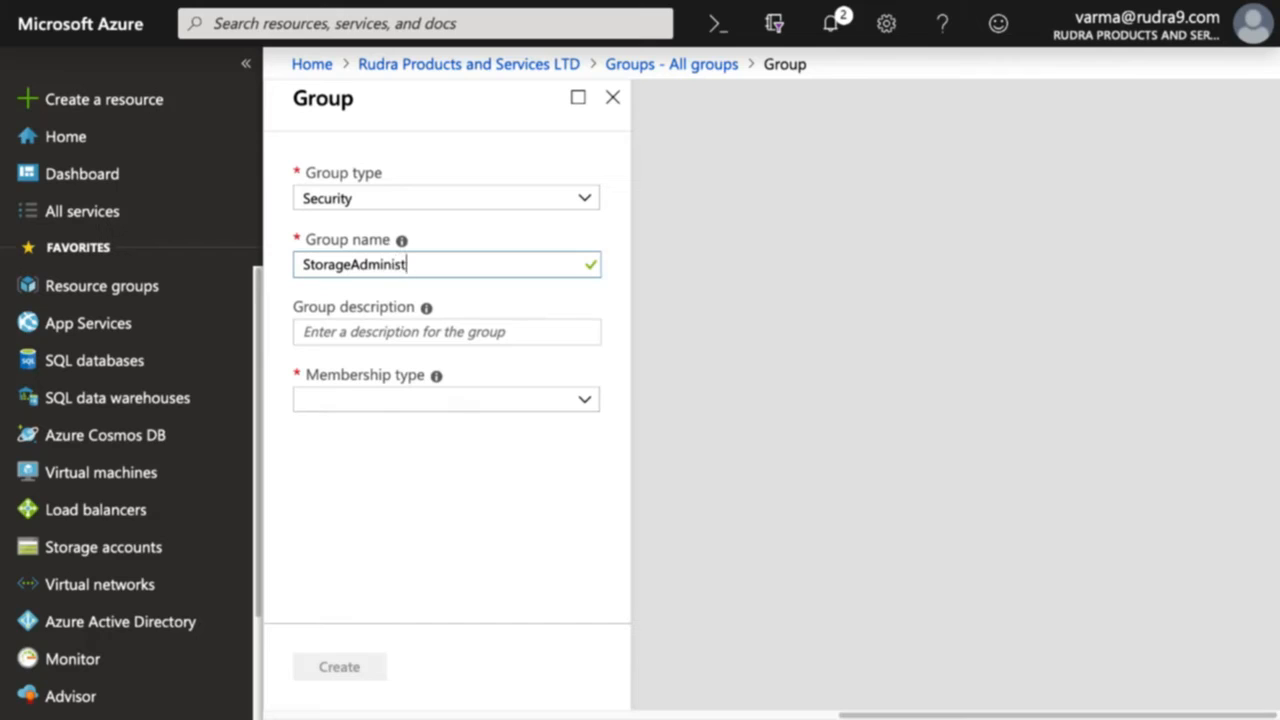
text(rators)
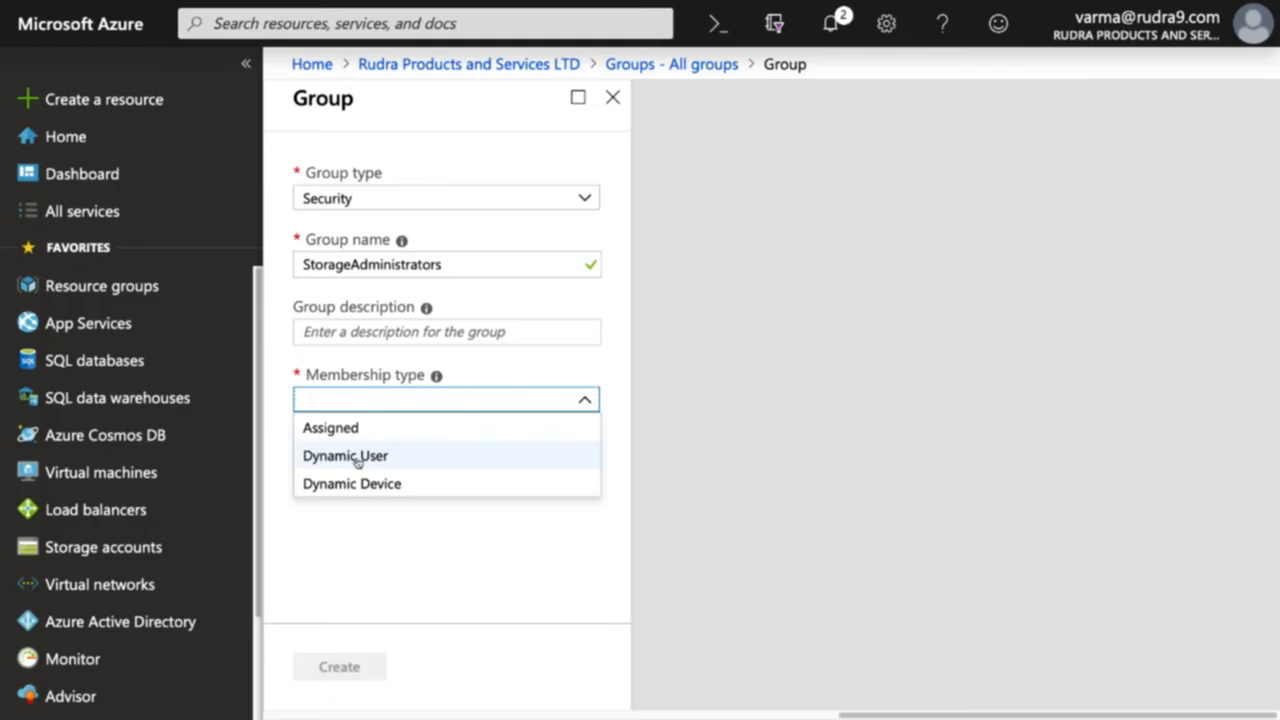
Set Dynamic User membership with the rule jobTitle Equals StorageAdministrator
click(345, 455)
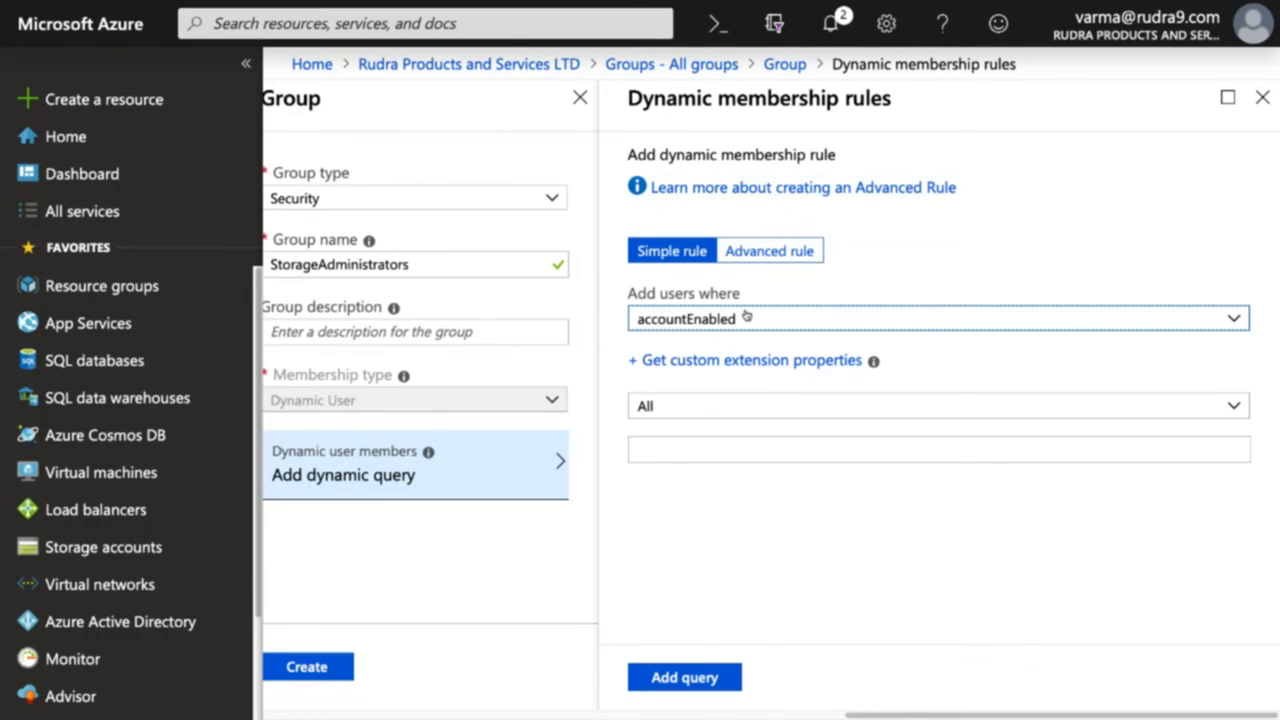
click(936, 318)
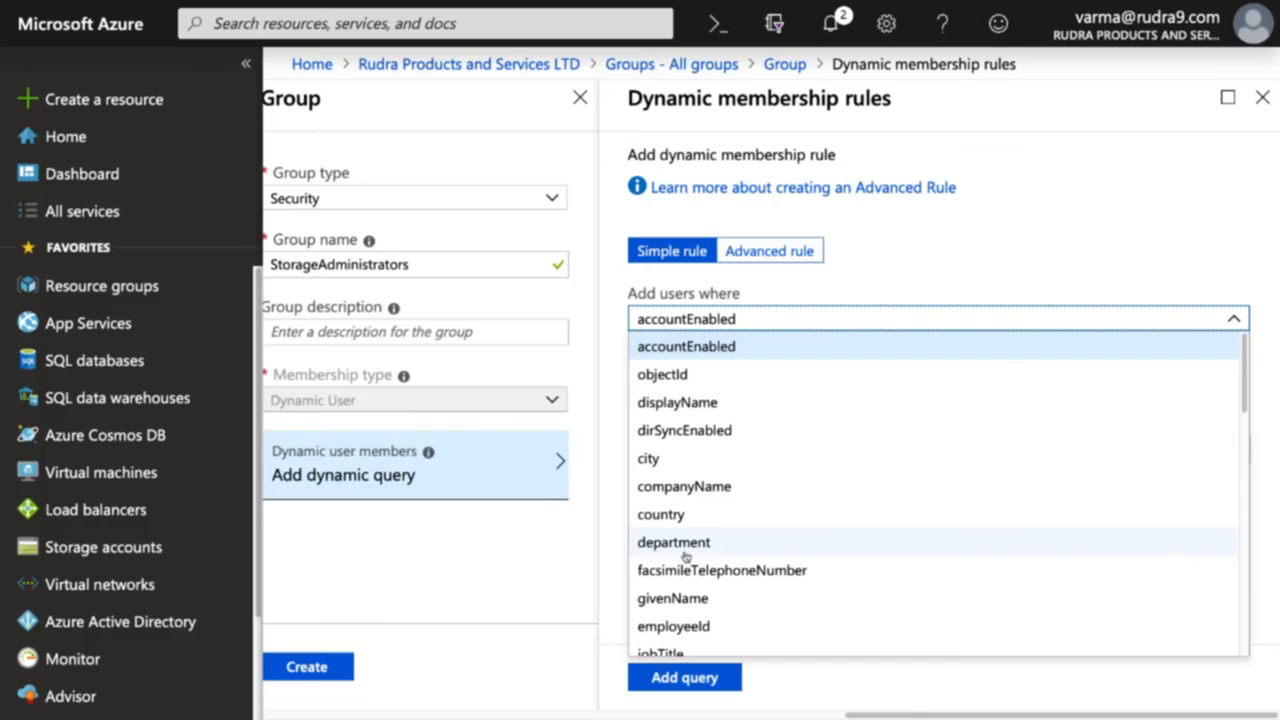
click(659, 652)
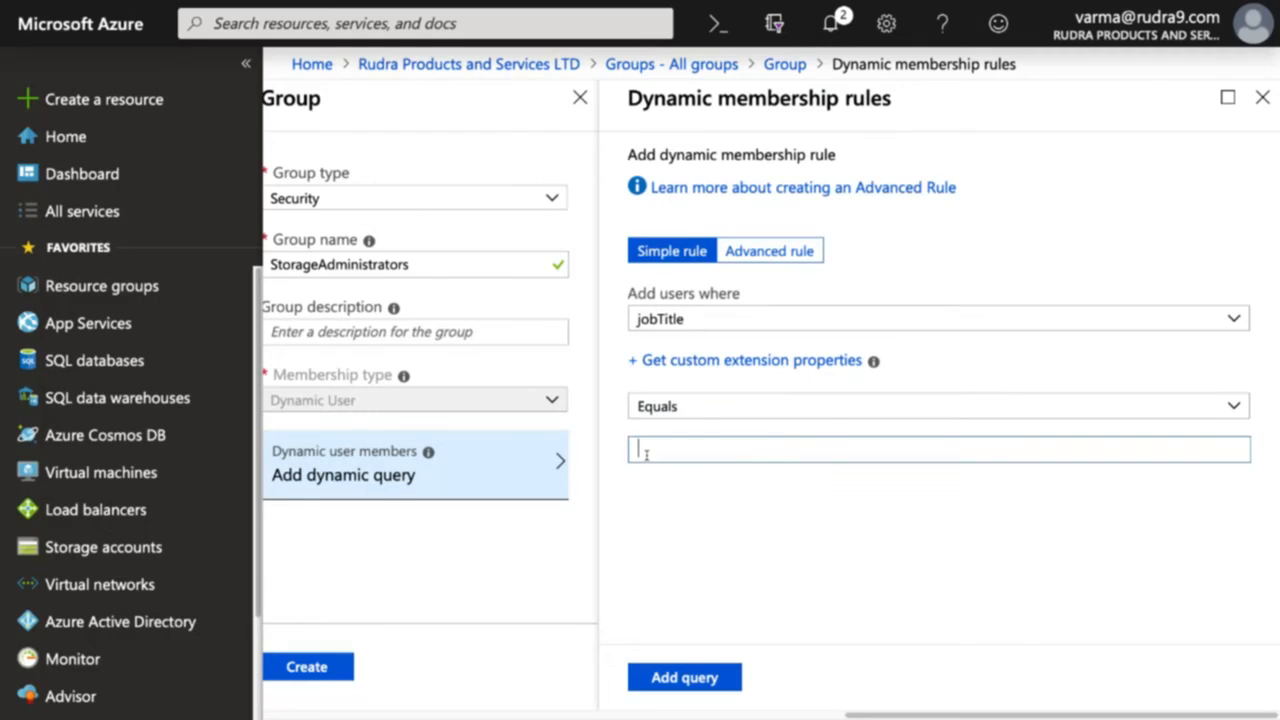
text(StorageAdministrator)
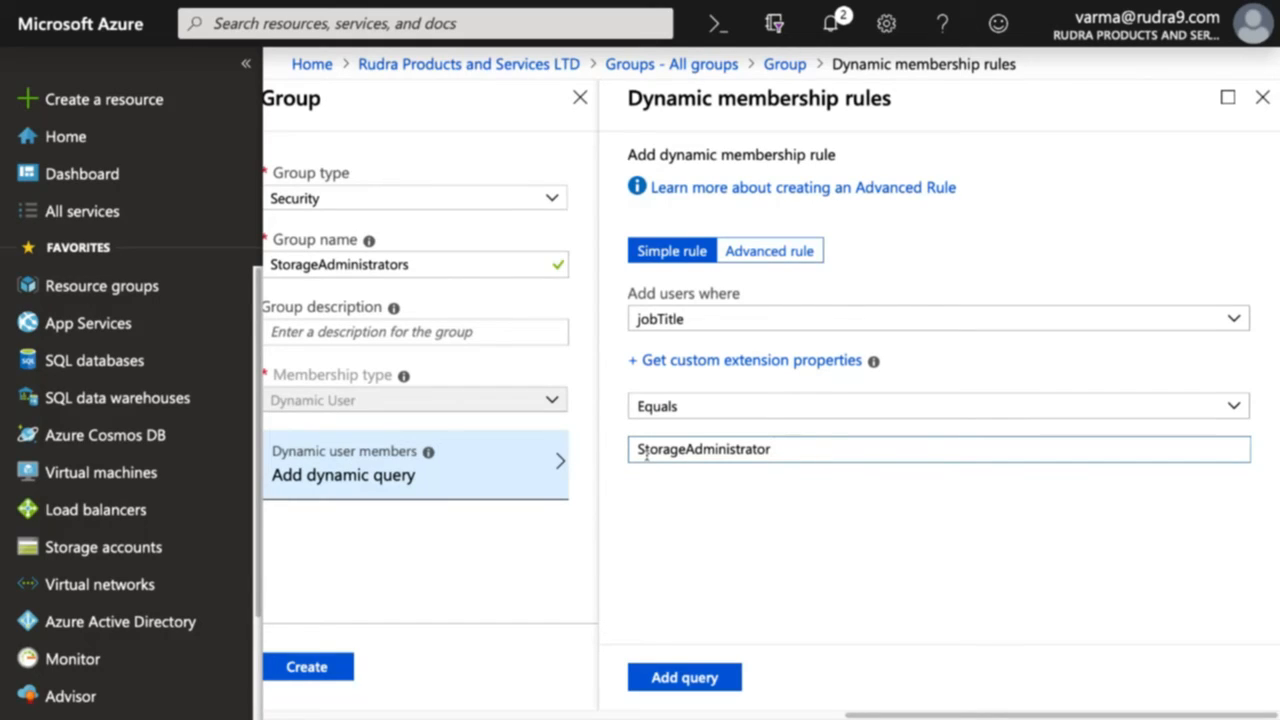
mouse_move(740, 222)
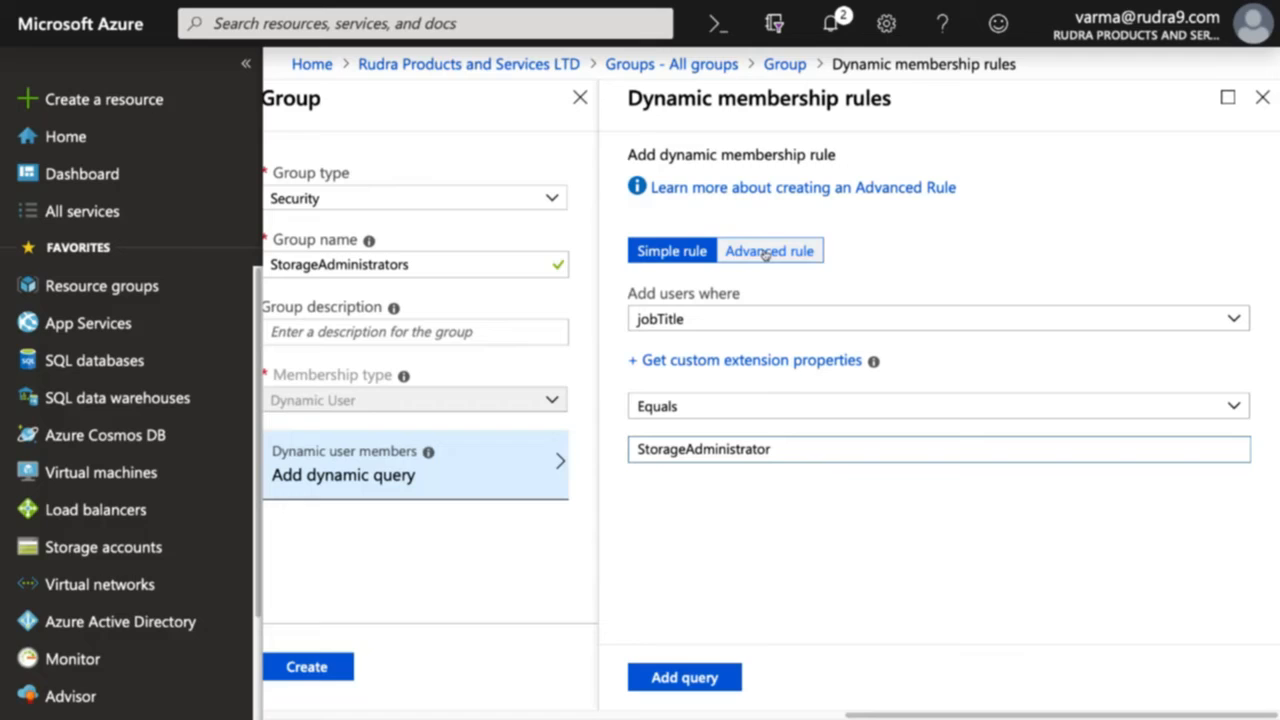
click(1262, 97)
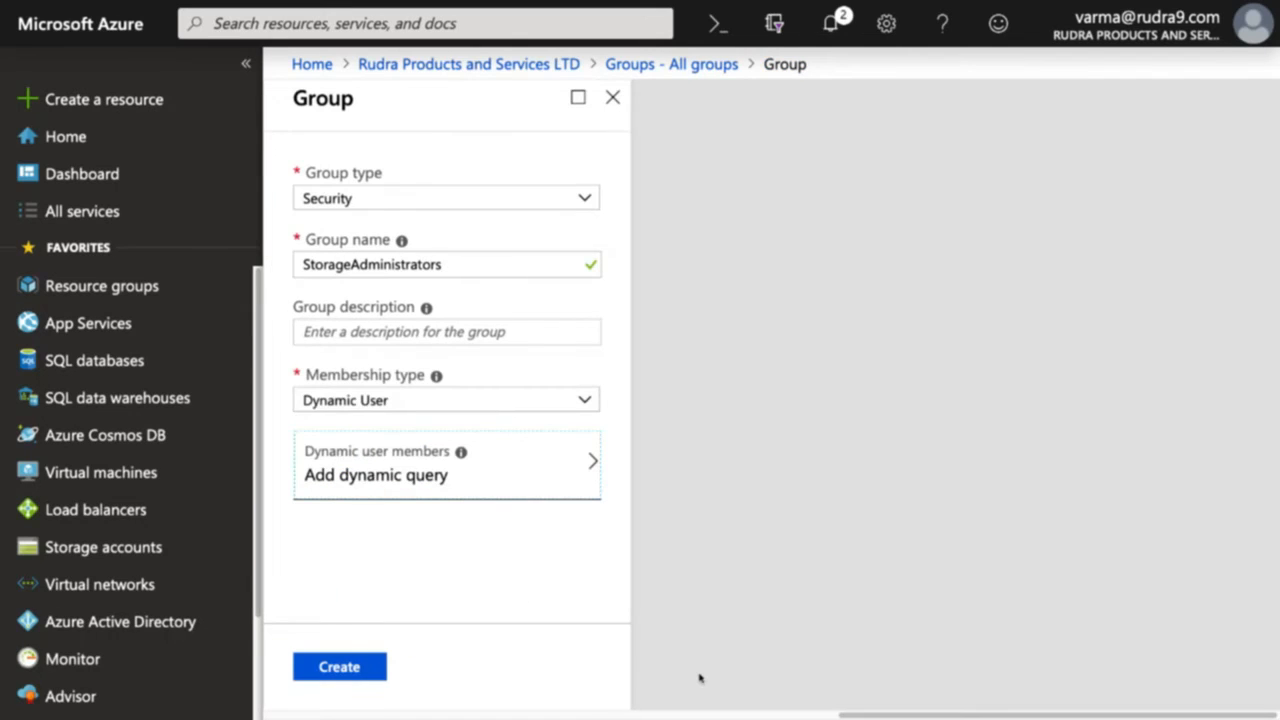
Create the StorageAdministrators group and search the group list for 'storage'
click(339, 666)
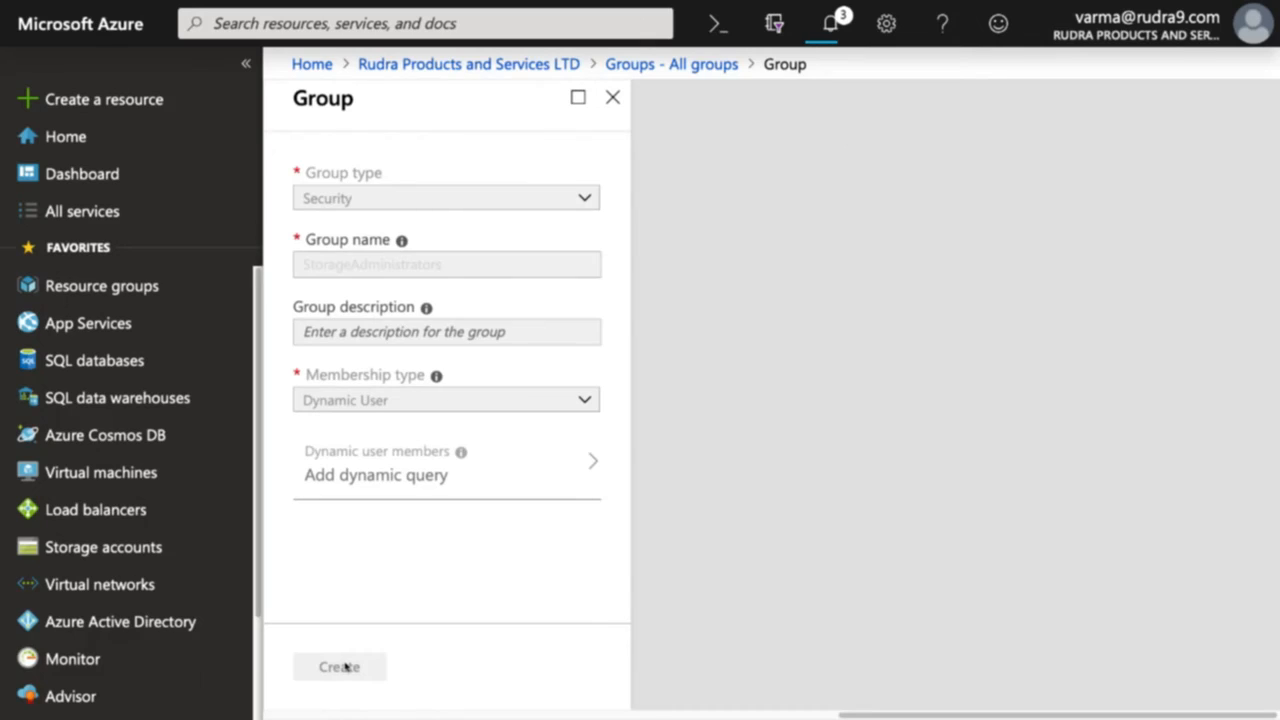
click(339, 666)
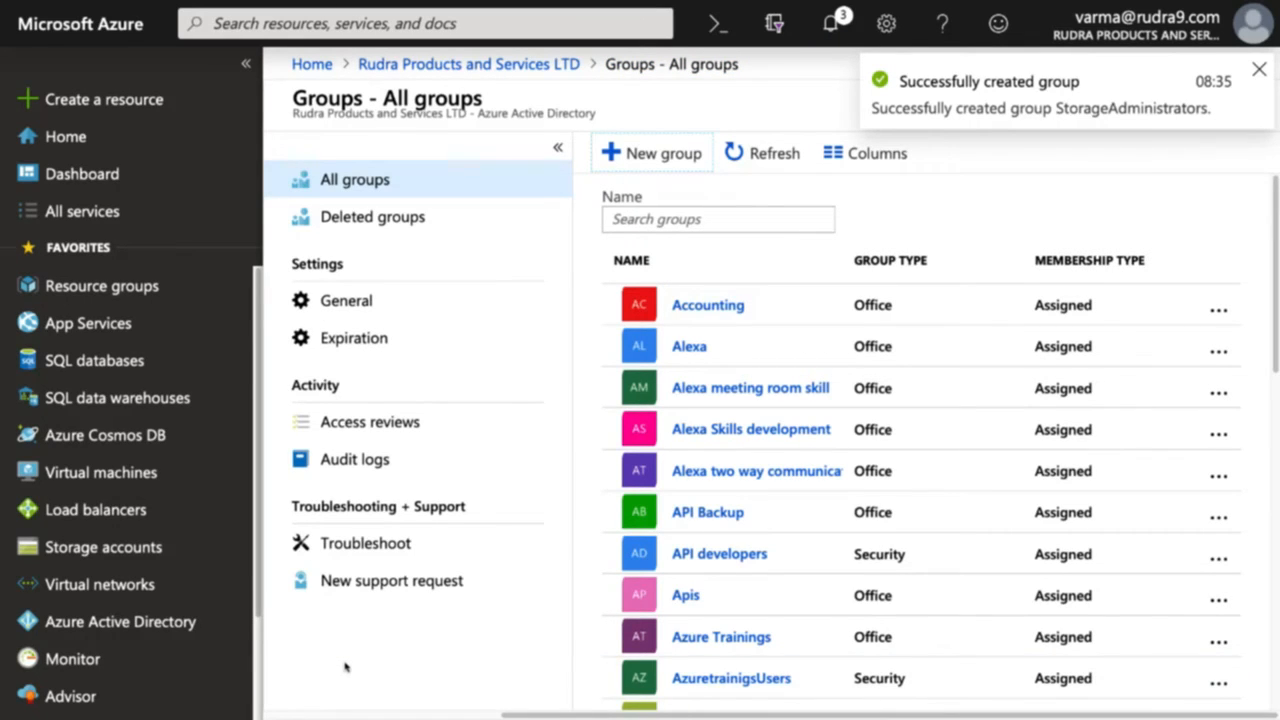
text(s)
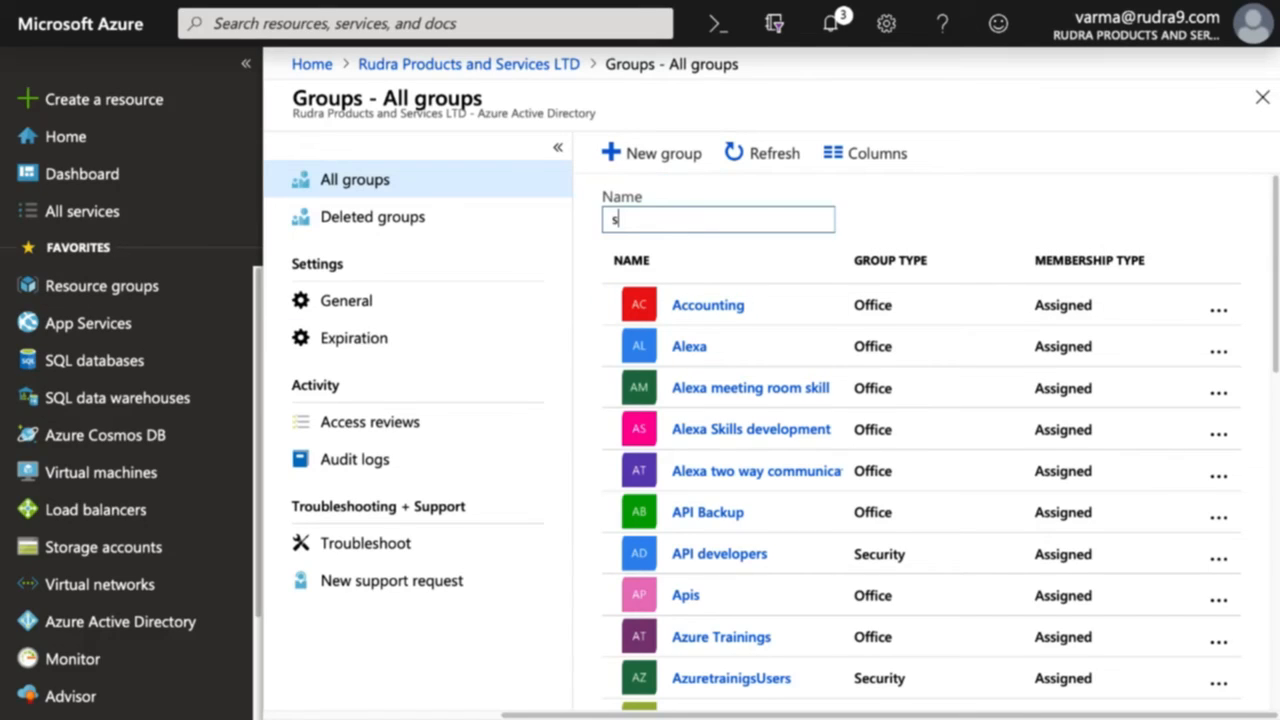
text(torage)
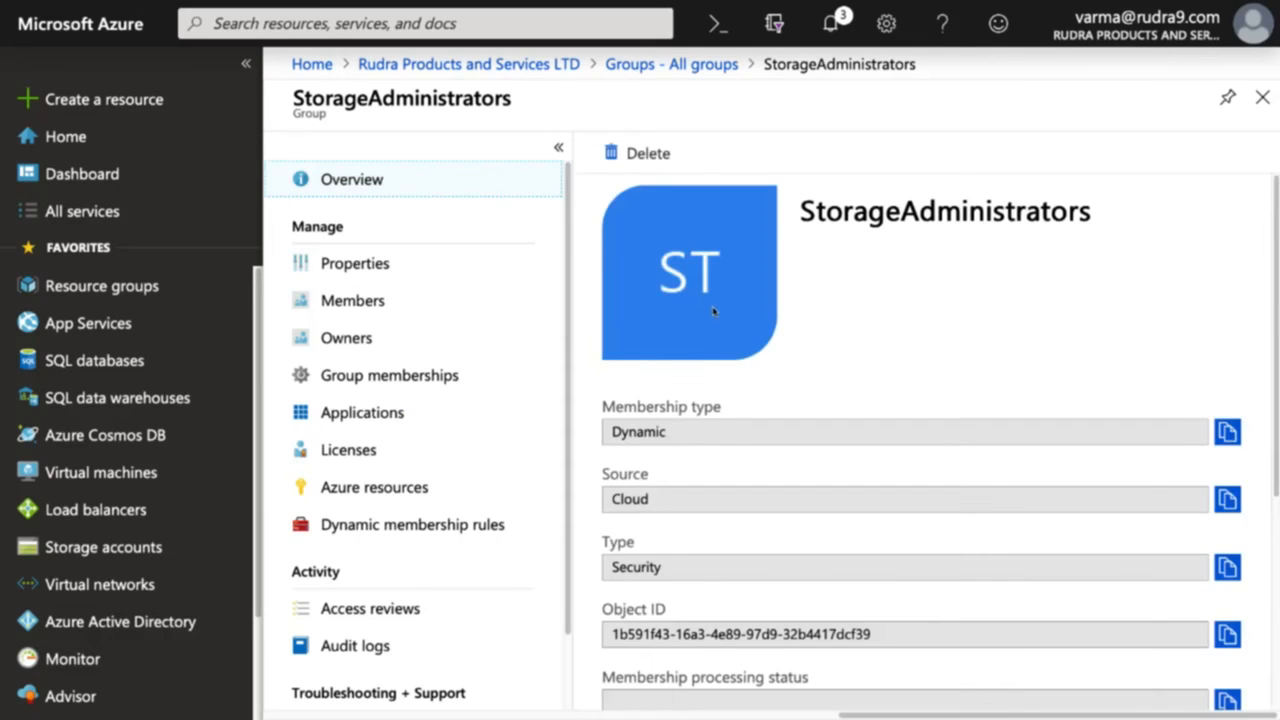
Scroll the StorageAdministrators overview to watch the membership processing status
scroll(down, 3)
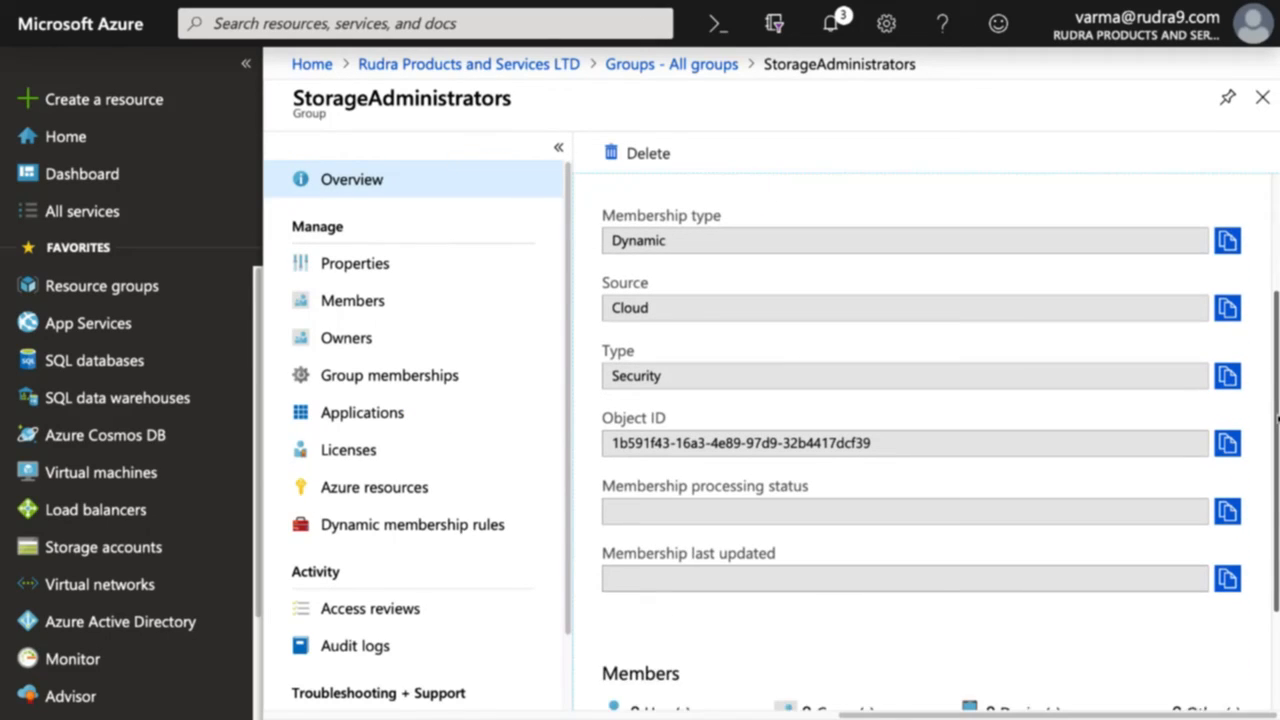
scroll(down, 3)
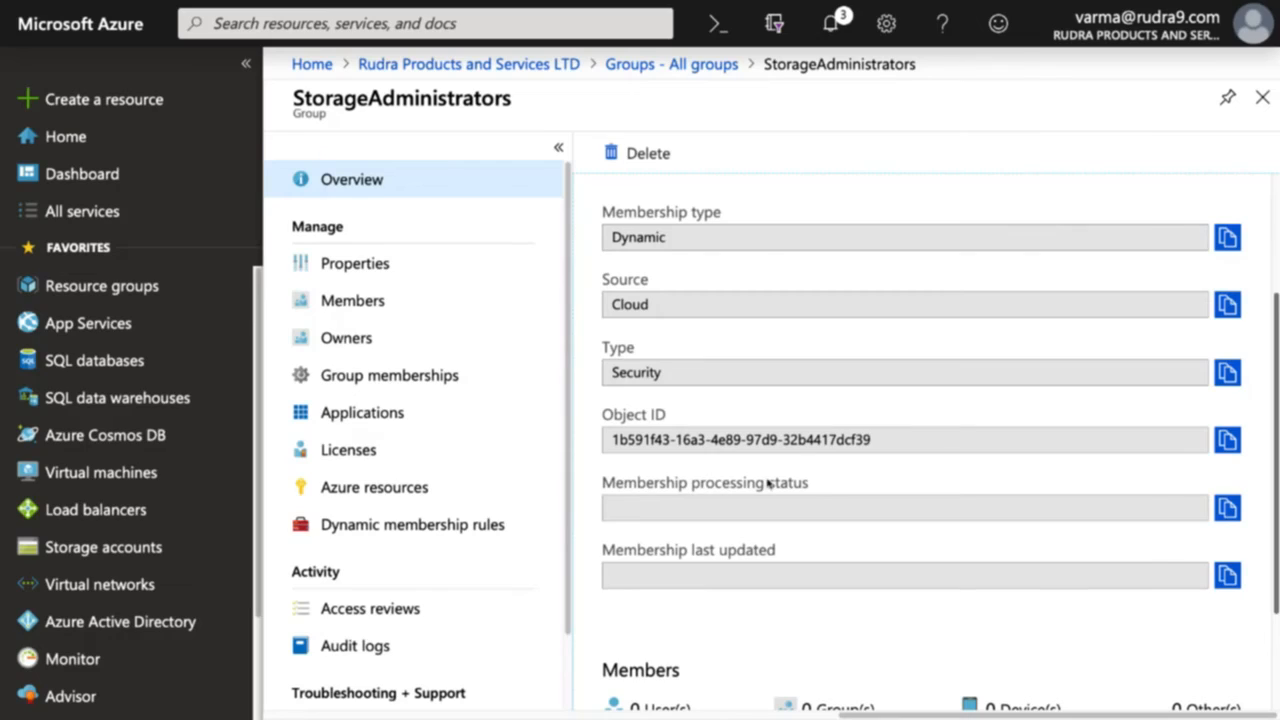
mouse_move(630, 565)
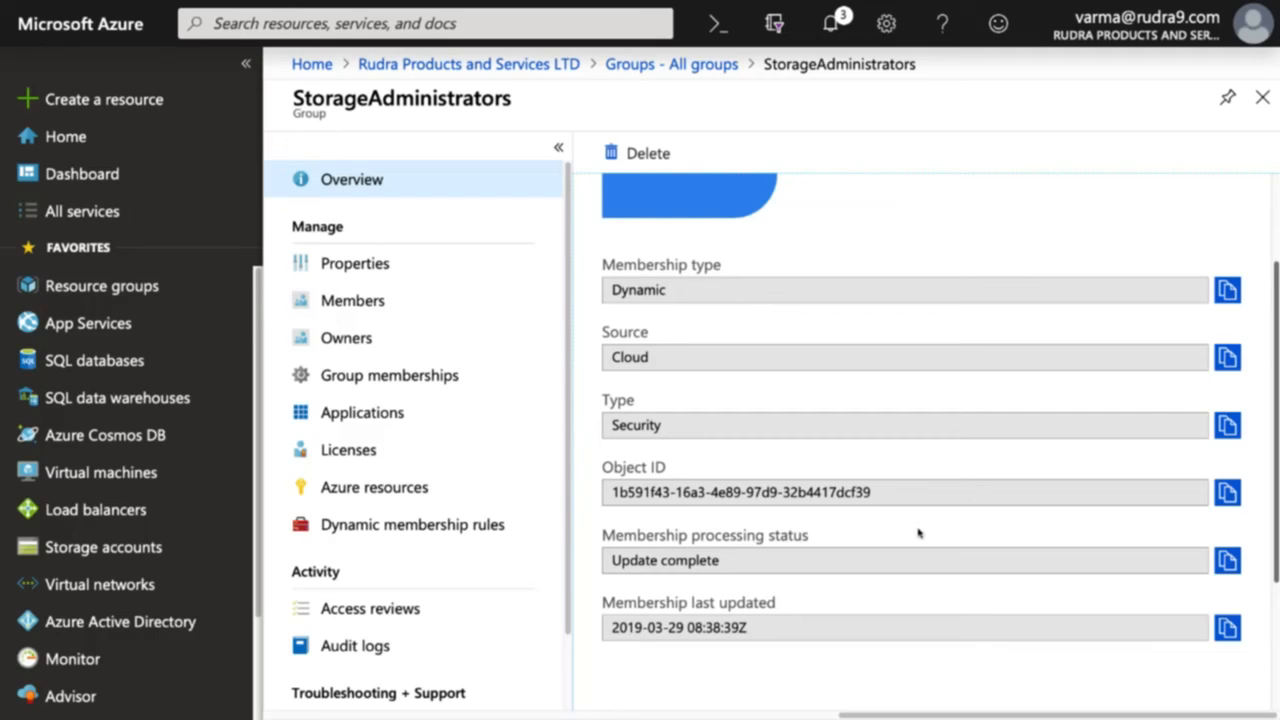
click(352, 300)
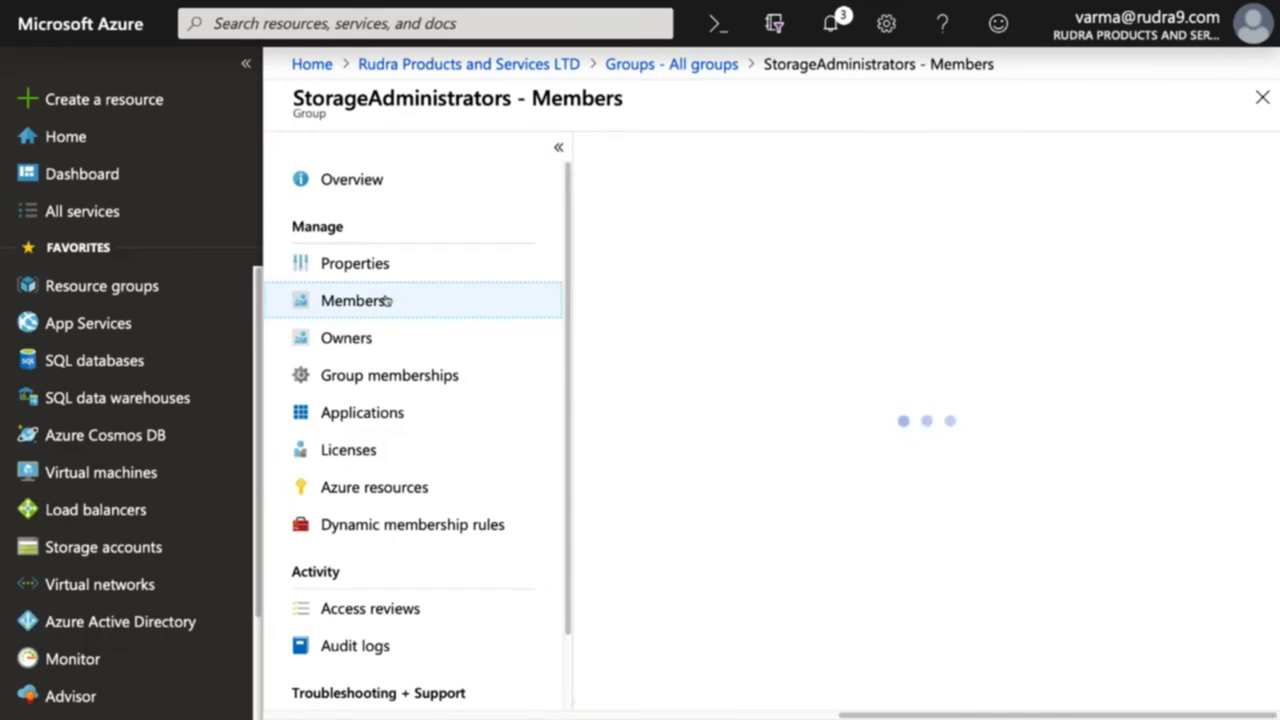
click(353, 300)
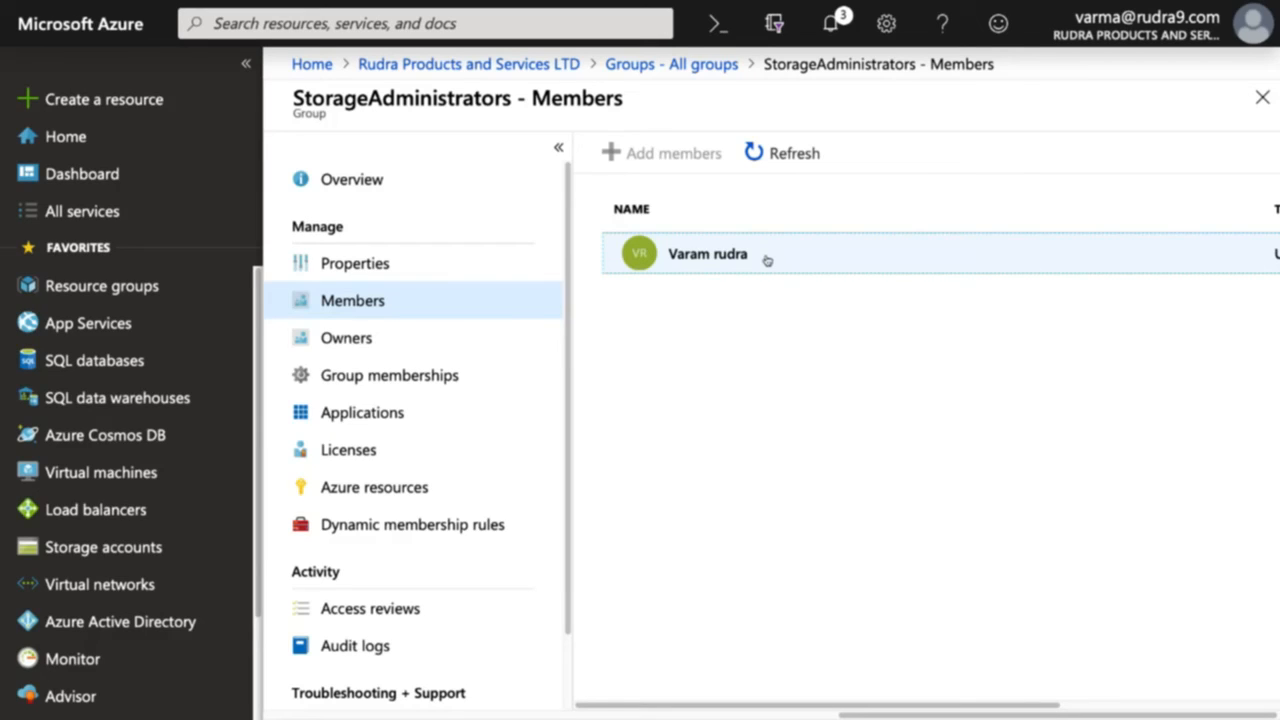
click(103, 547)
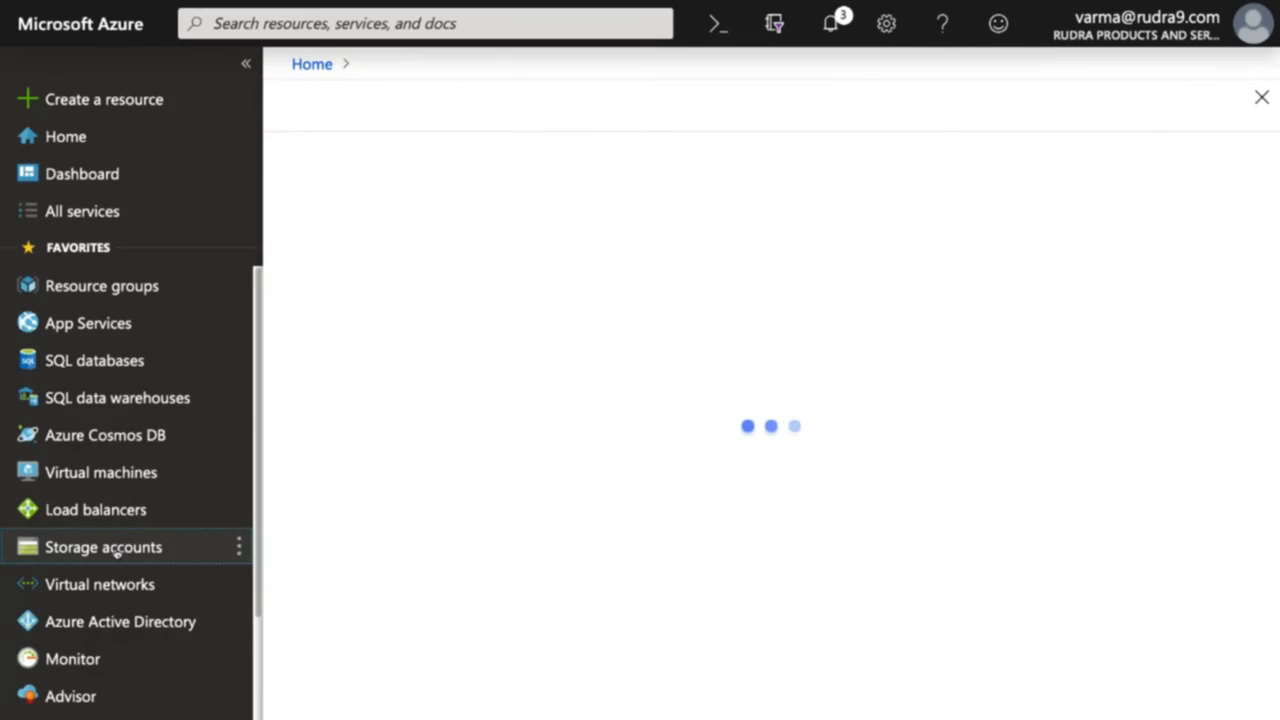
Open Access control (IAM) for rudrasecurestorage and show the + Add options
click(103, 546)
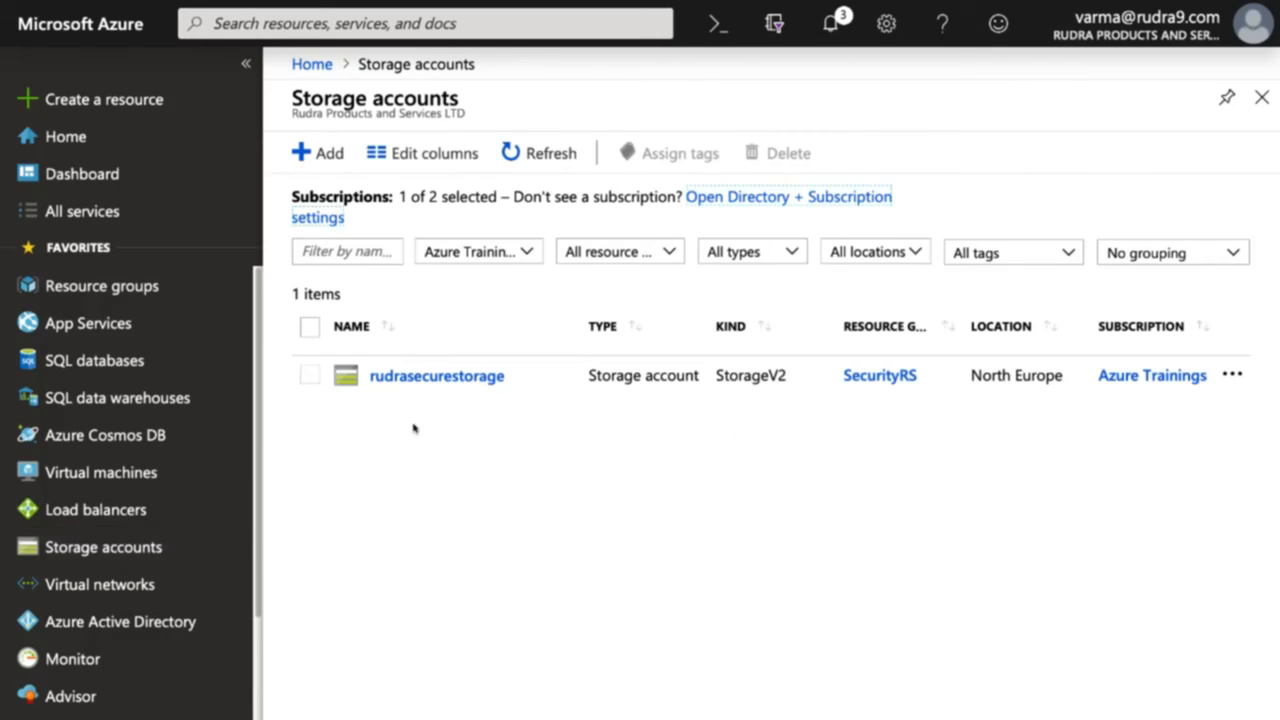
click(436, 375)
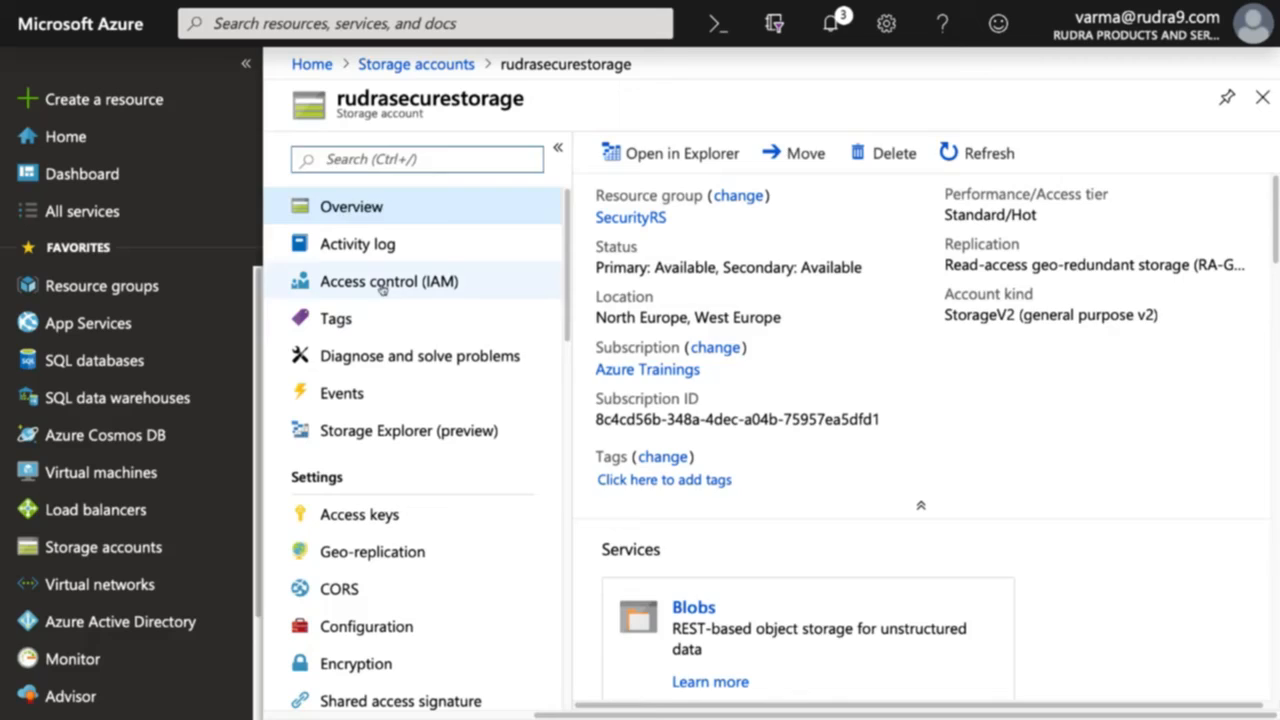
click(389, 281)
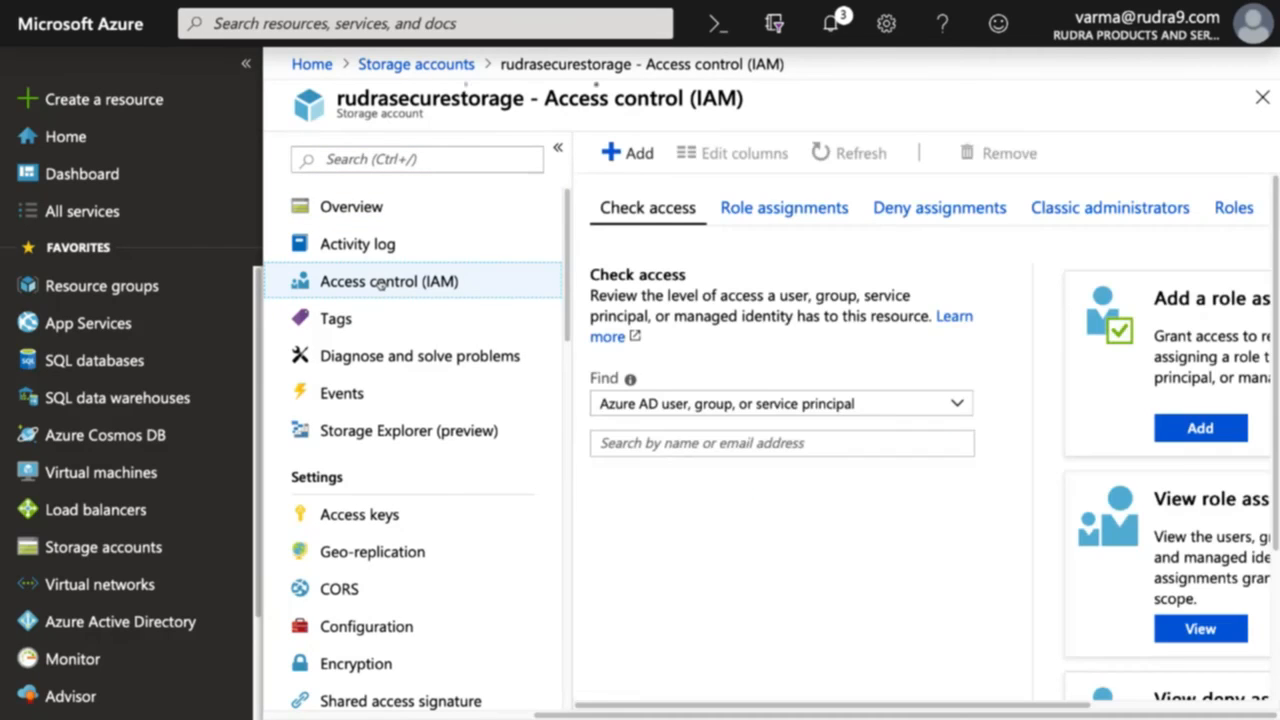
click(628, 152)
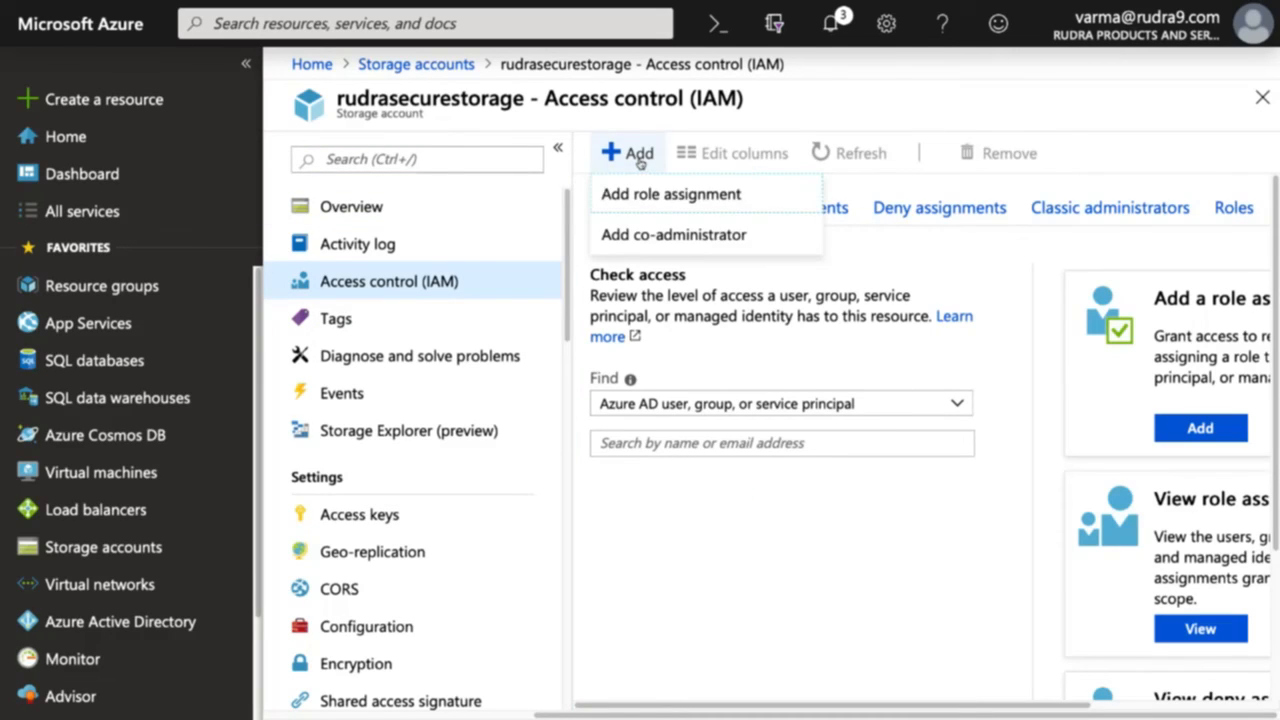
Add a Contributor role assignment for the StorageAdministrators group, found by searching 'stor', and save
click(670, 194)
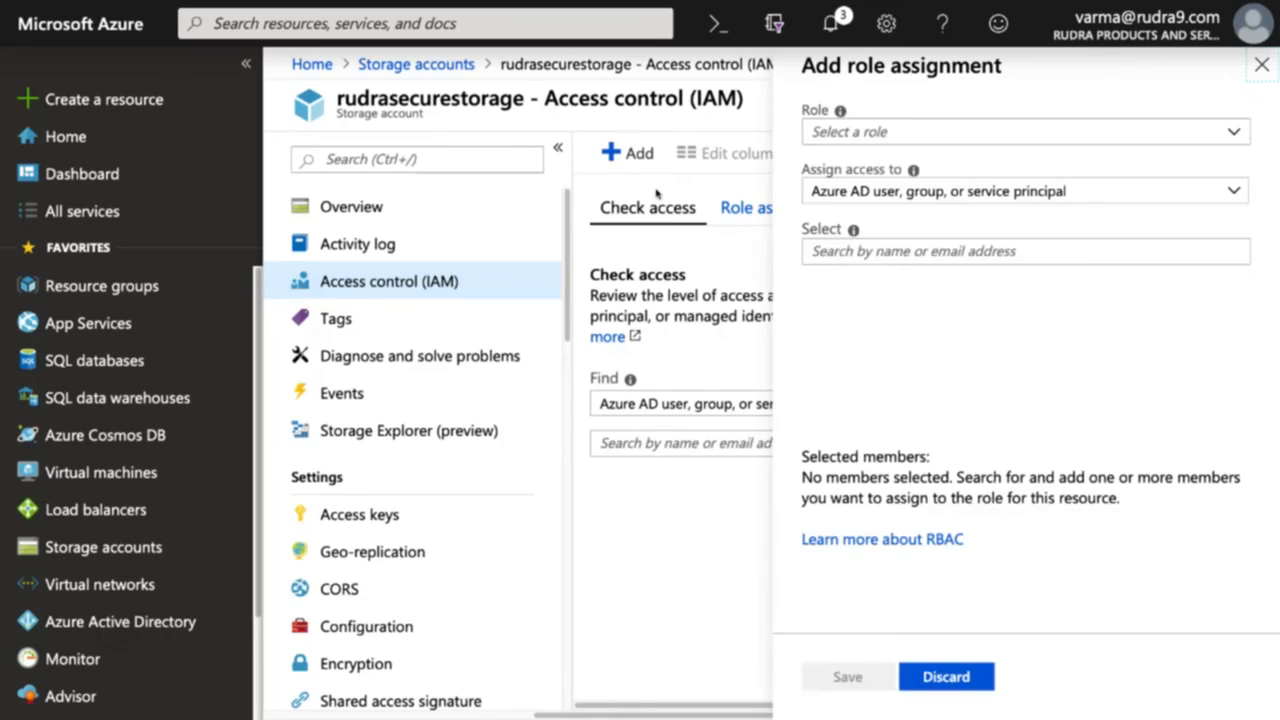
click(1020, 251)
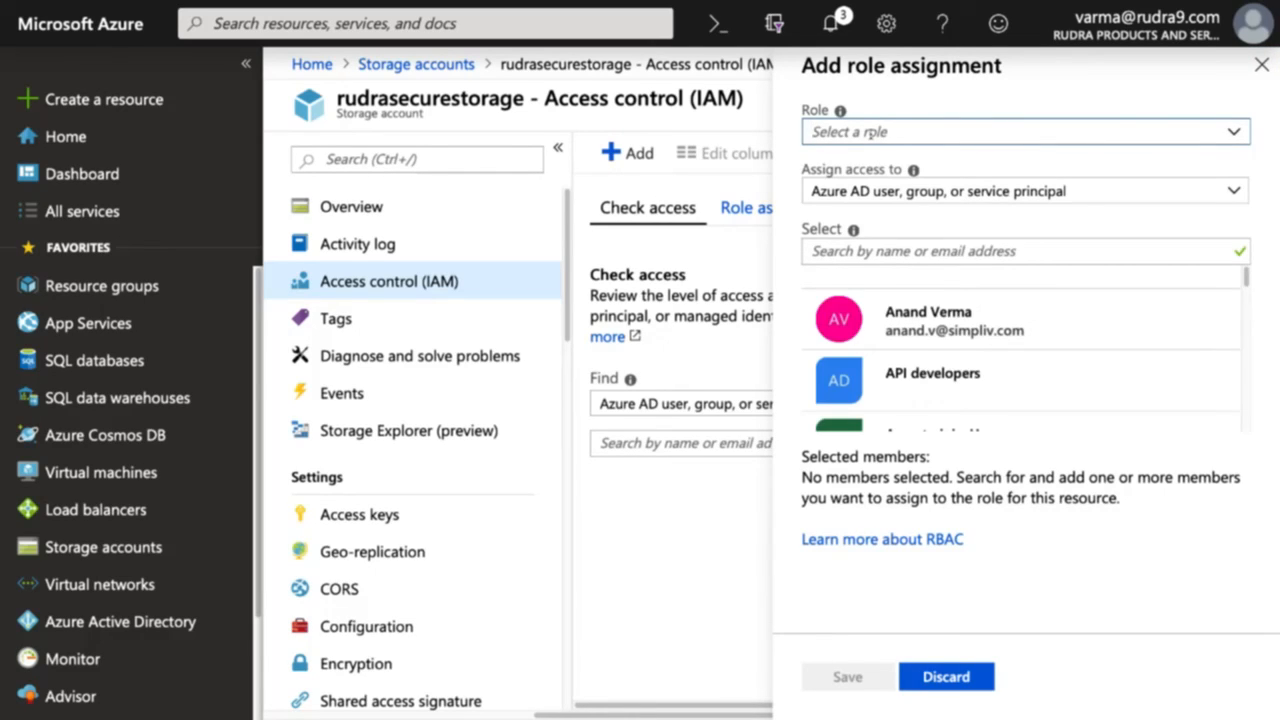
click(1020, 131)
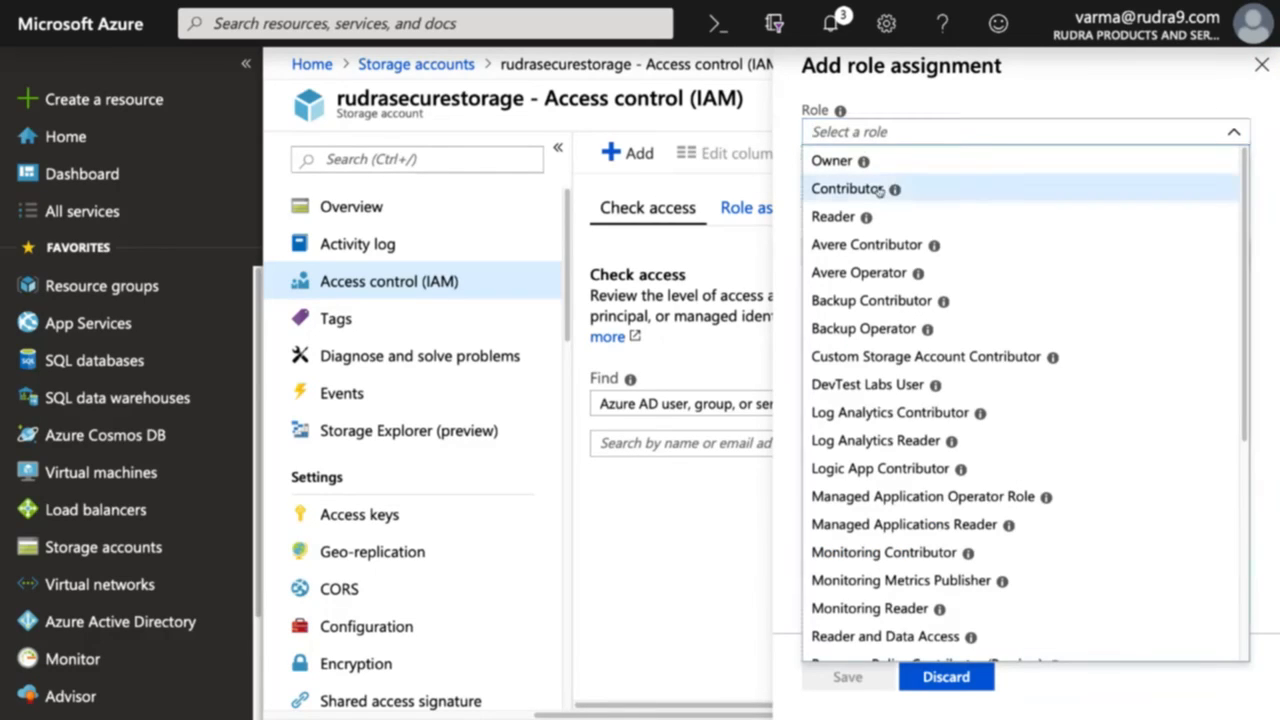
click(849, 188)
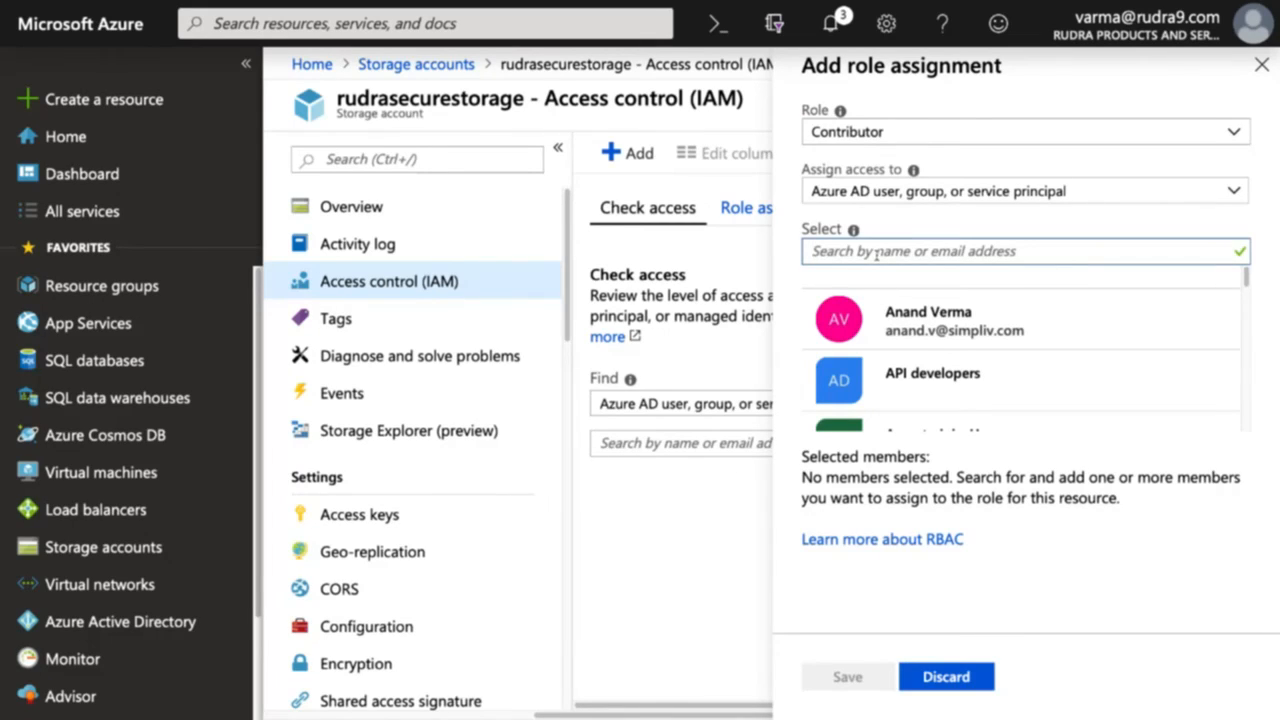
text(storage)
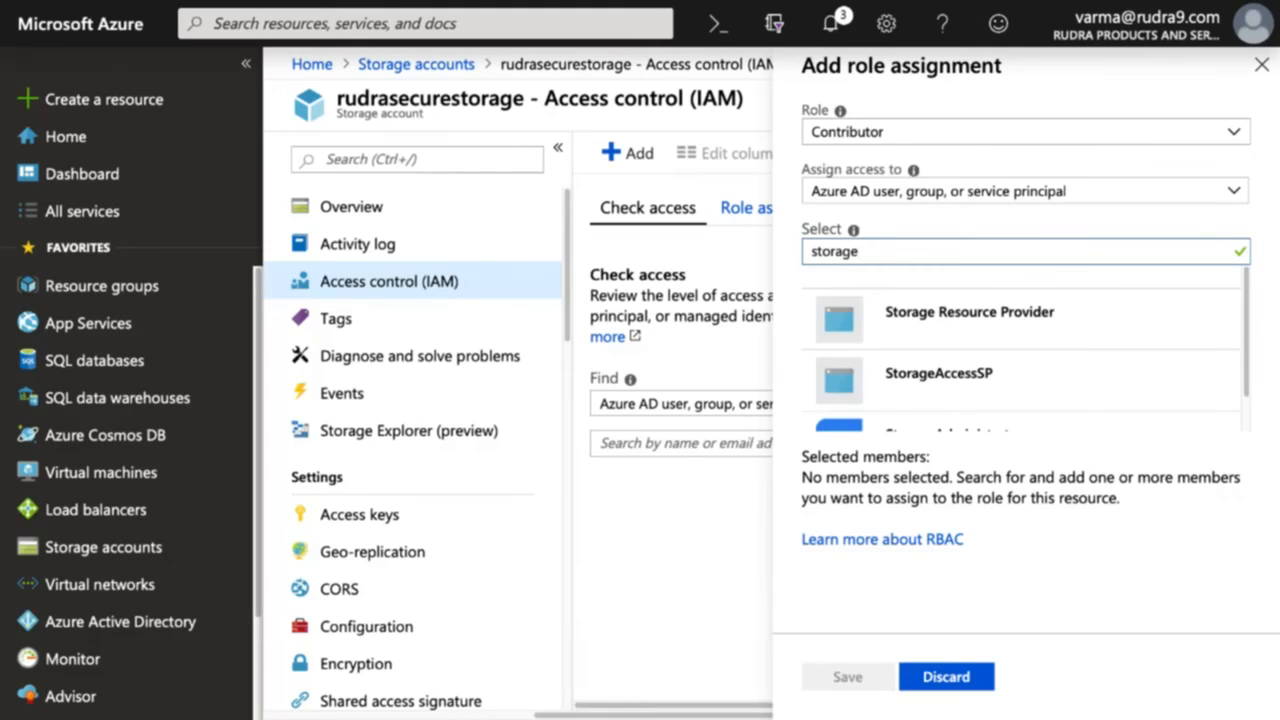
scroll(down, 3)
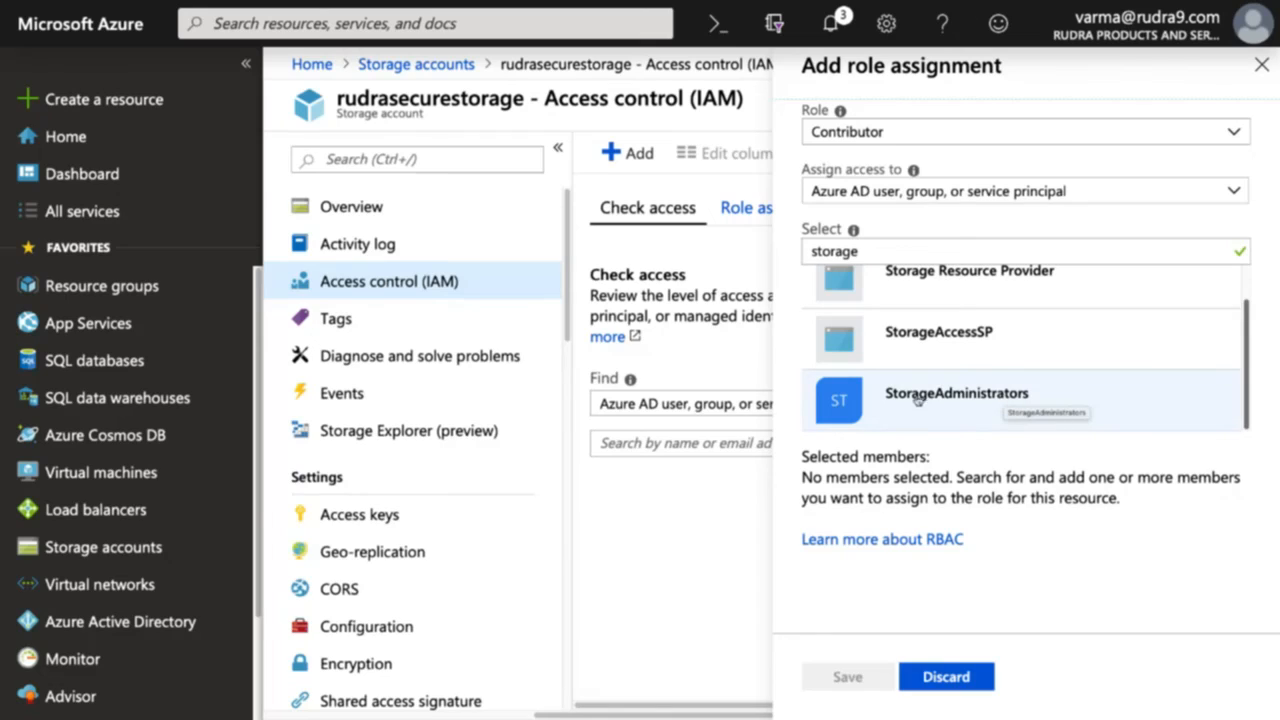
click(955, 393)
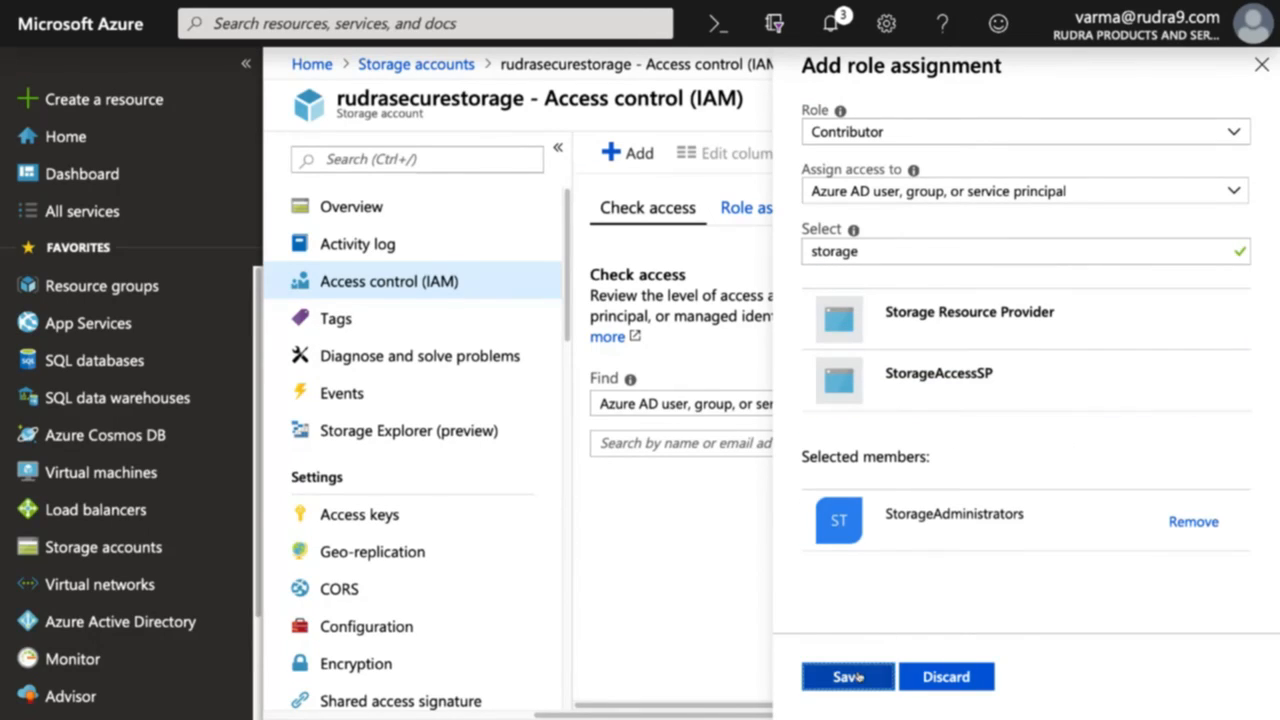
click(847, 676)
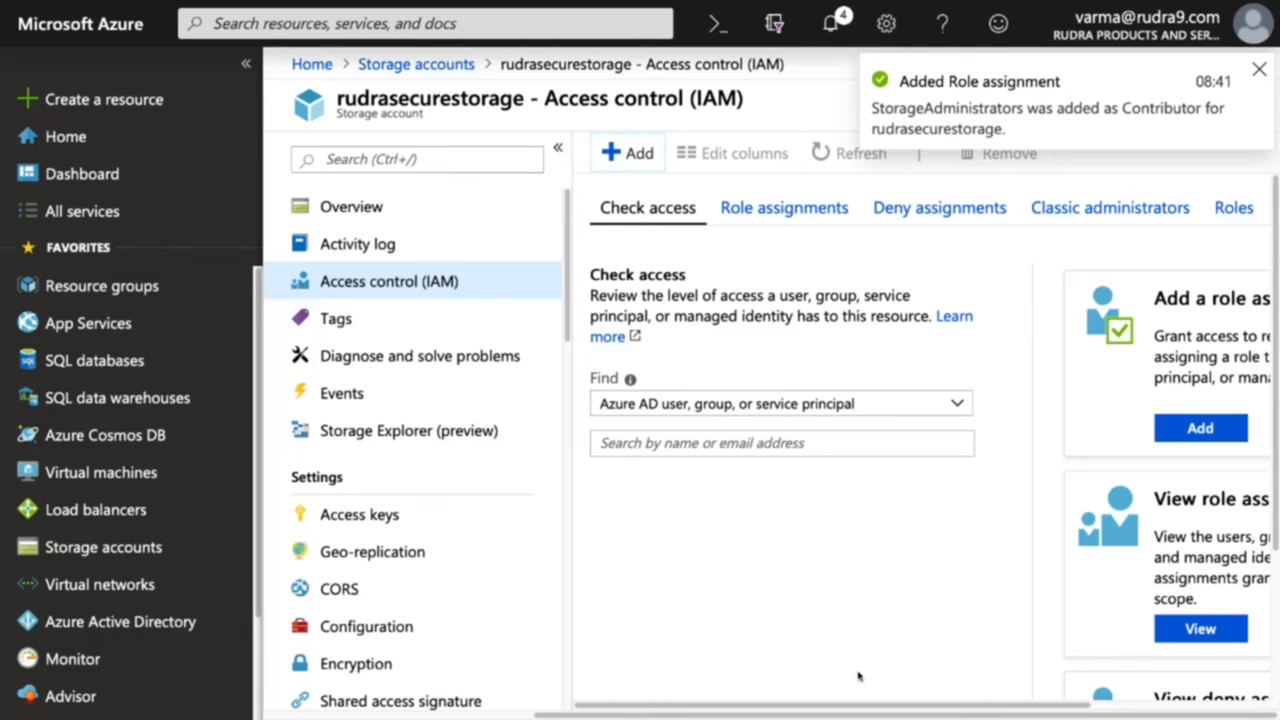
Dismiss the Added Role assignment notification
click(1259, 69)
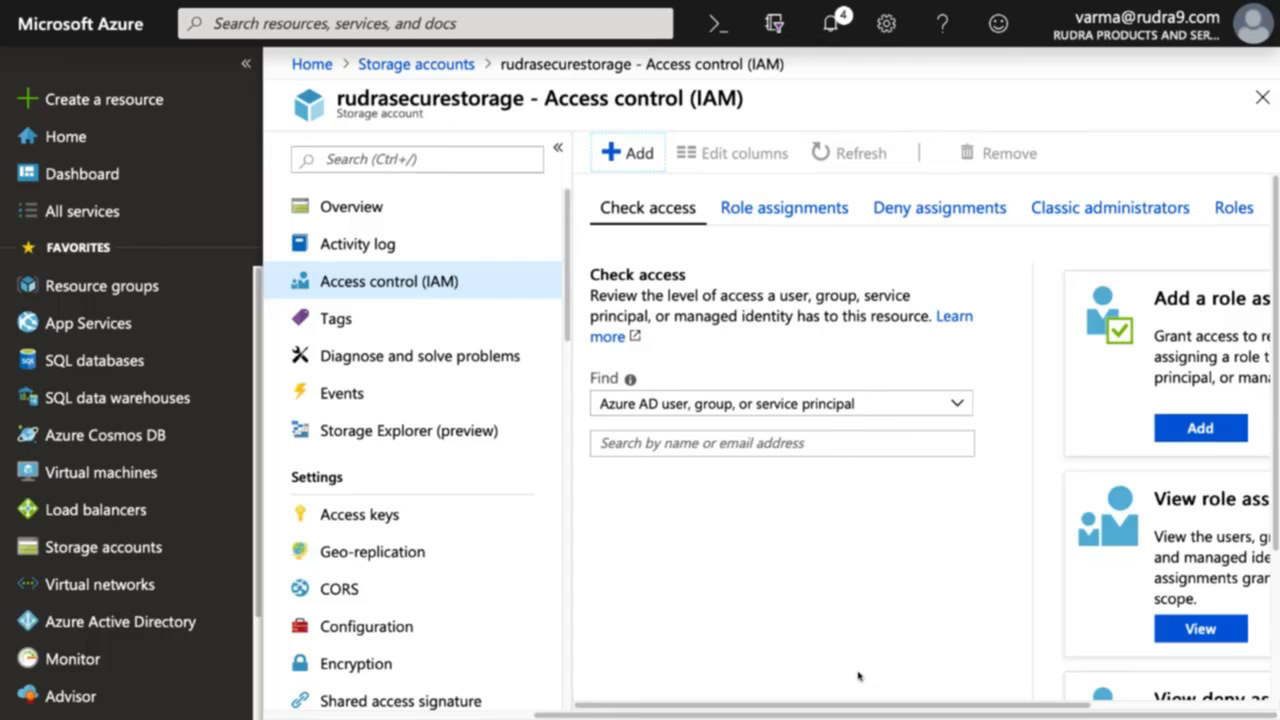
mouse_move(1109, 207)
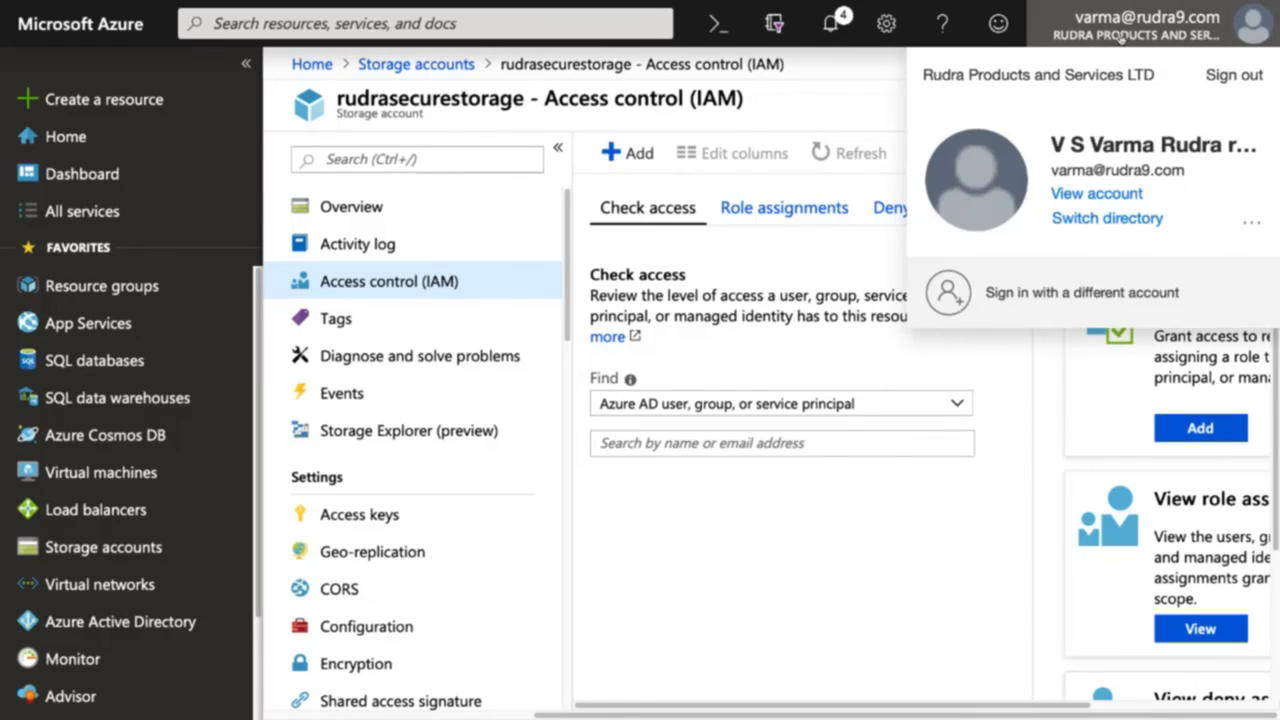
Sign in with a different account as the group member user, entering its password
click(1233, 74)
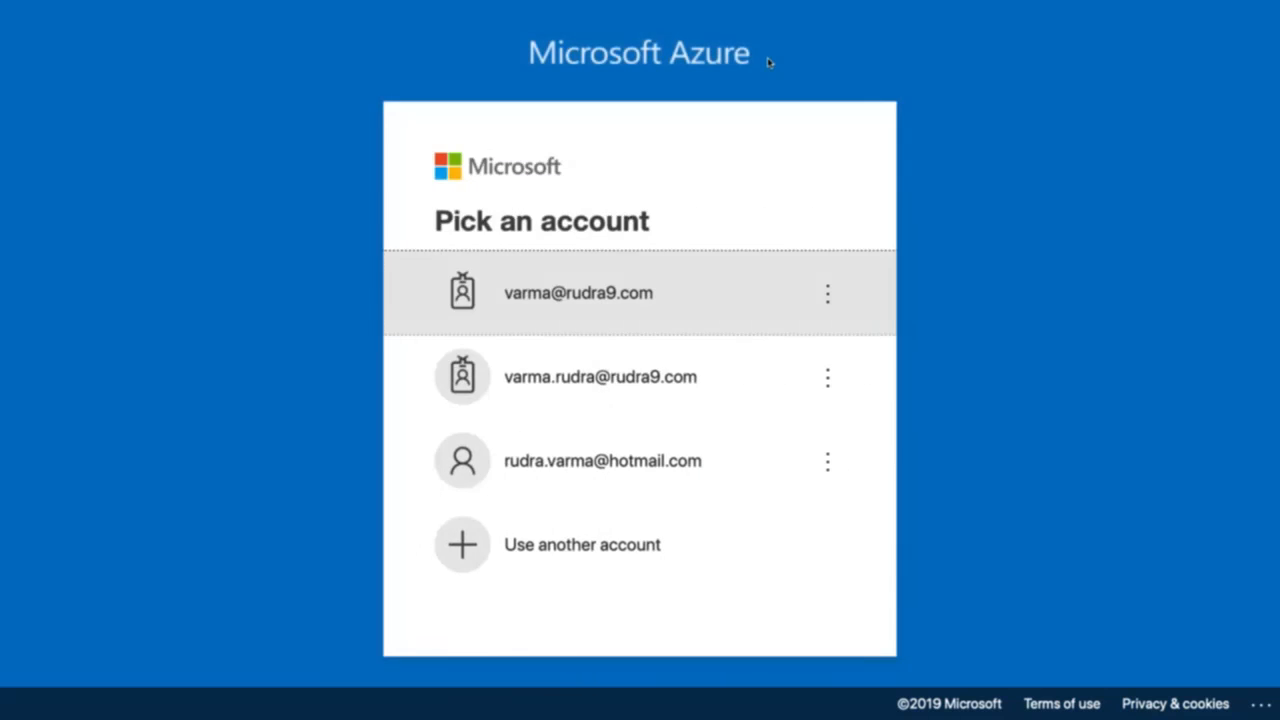
click(600, 377)
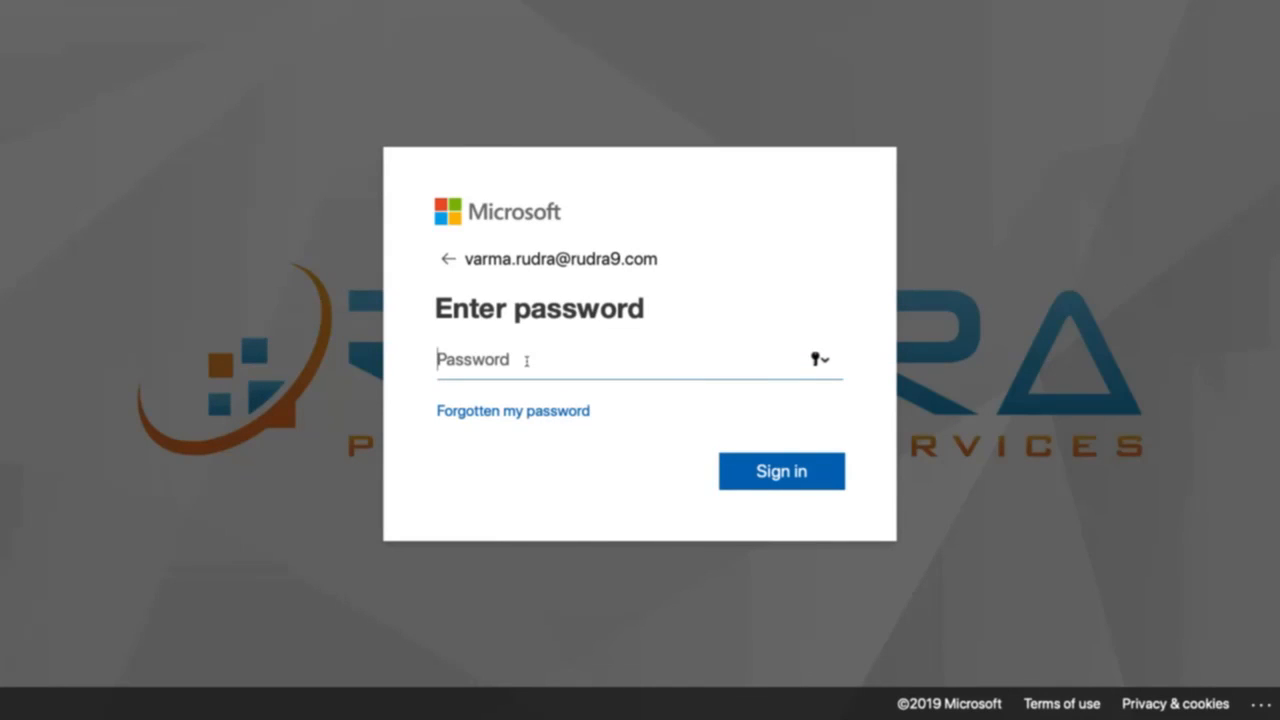
text(•••)
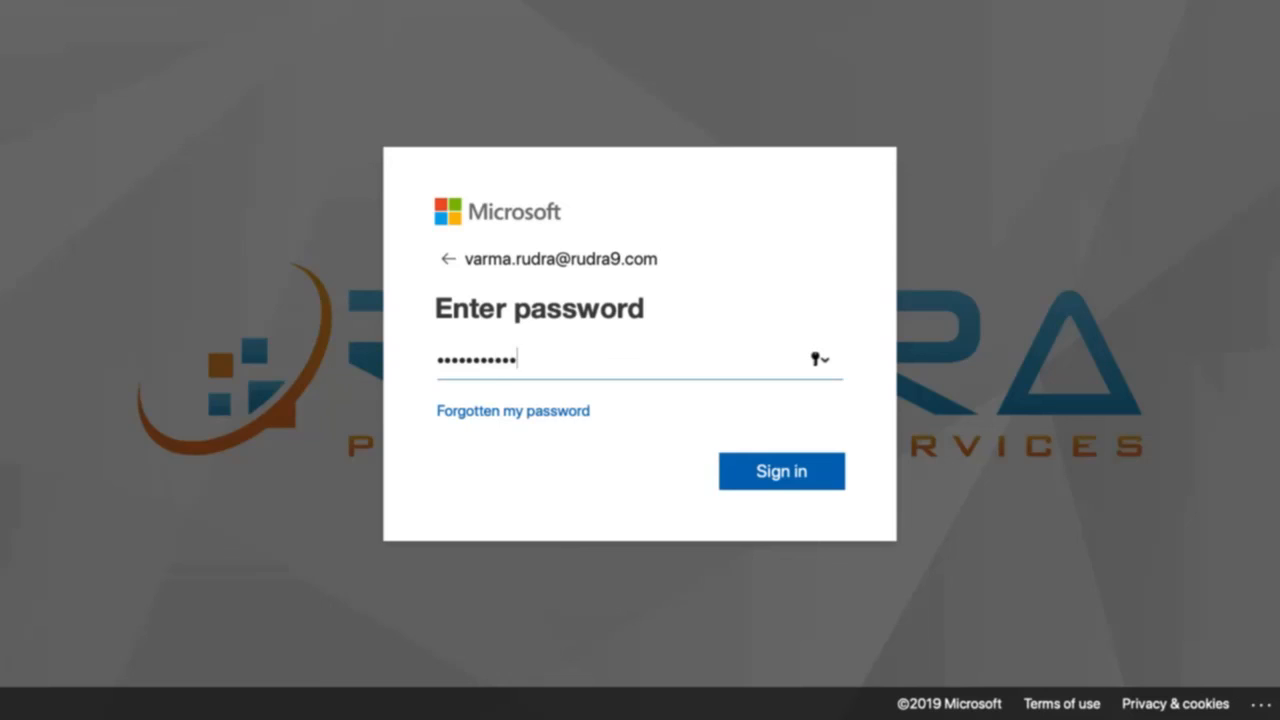
click(781, 470)
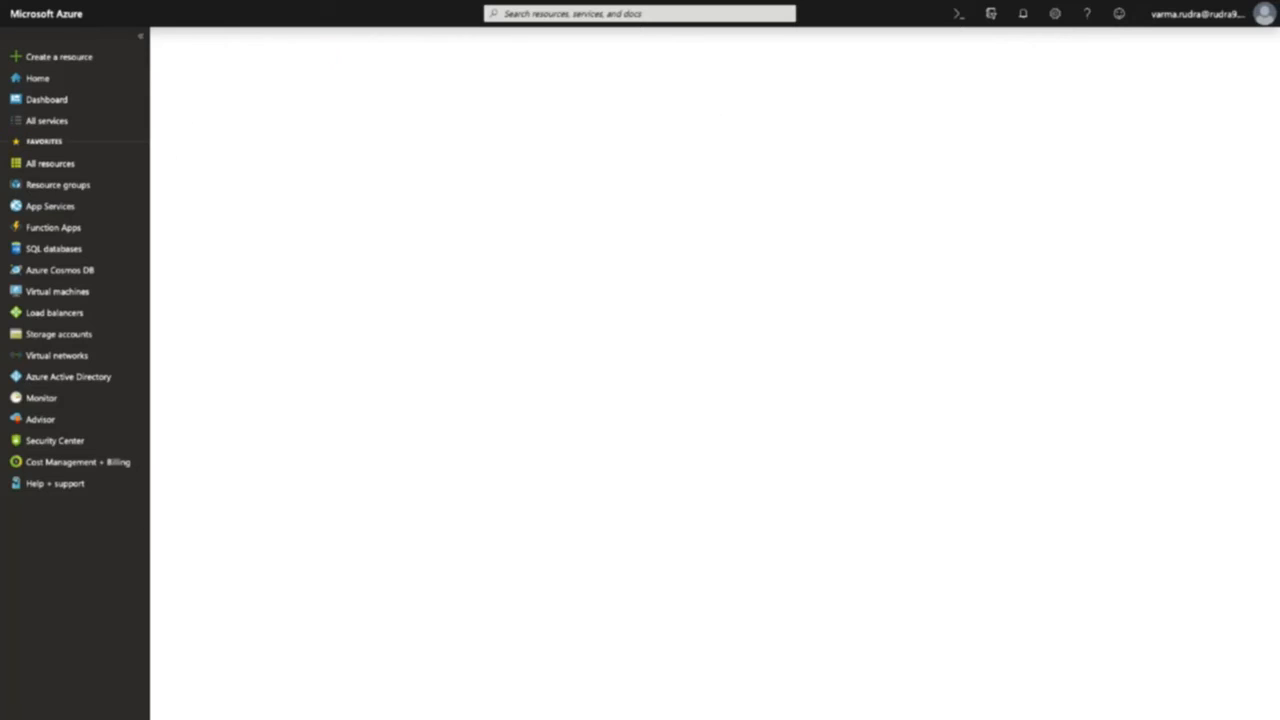
From the portal menu, go to Storage accounts and open rudrasecurestorage
click(37, 78)
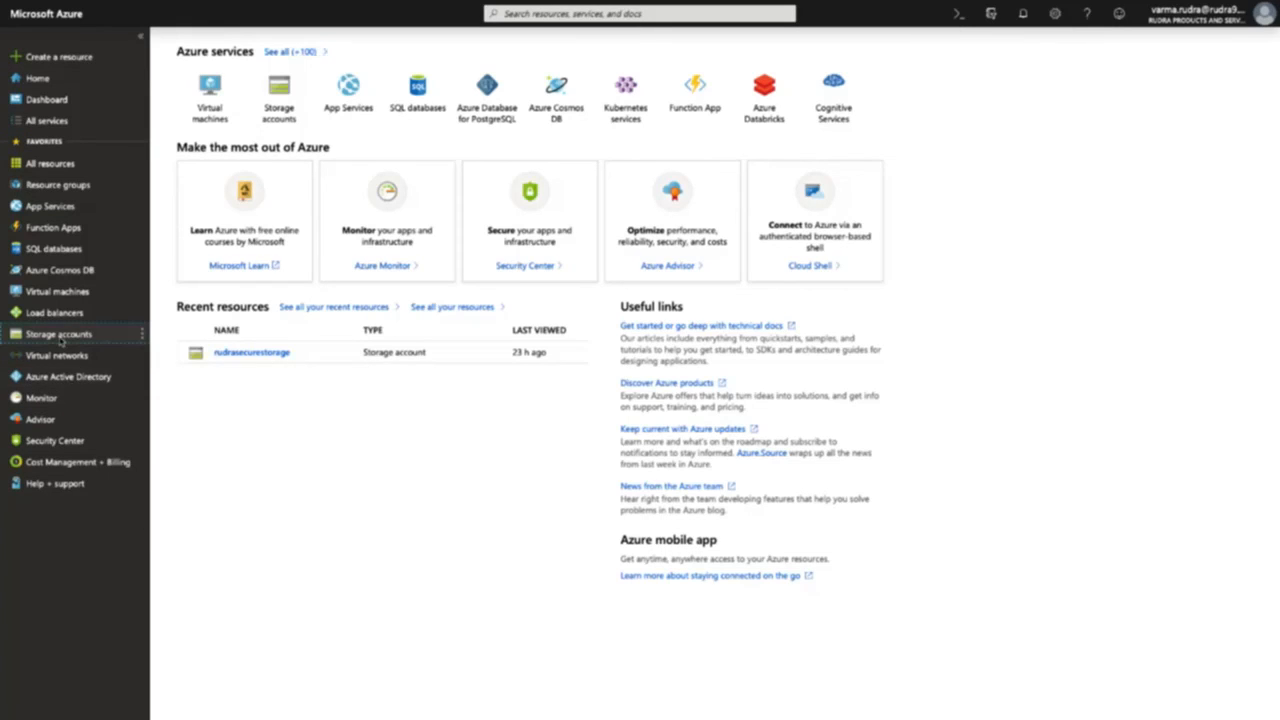
click(58, 333)
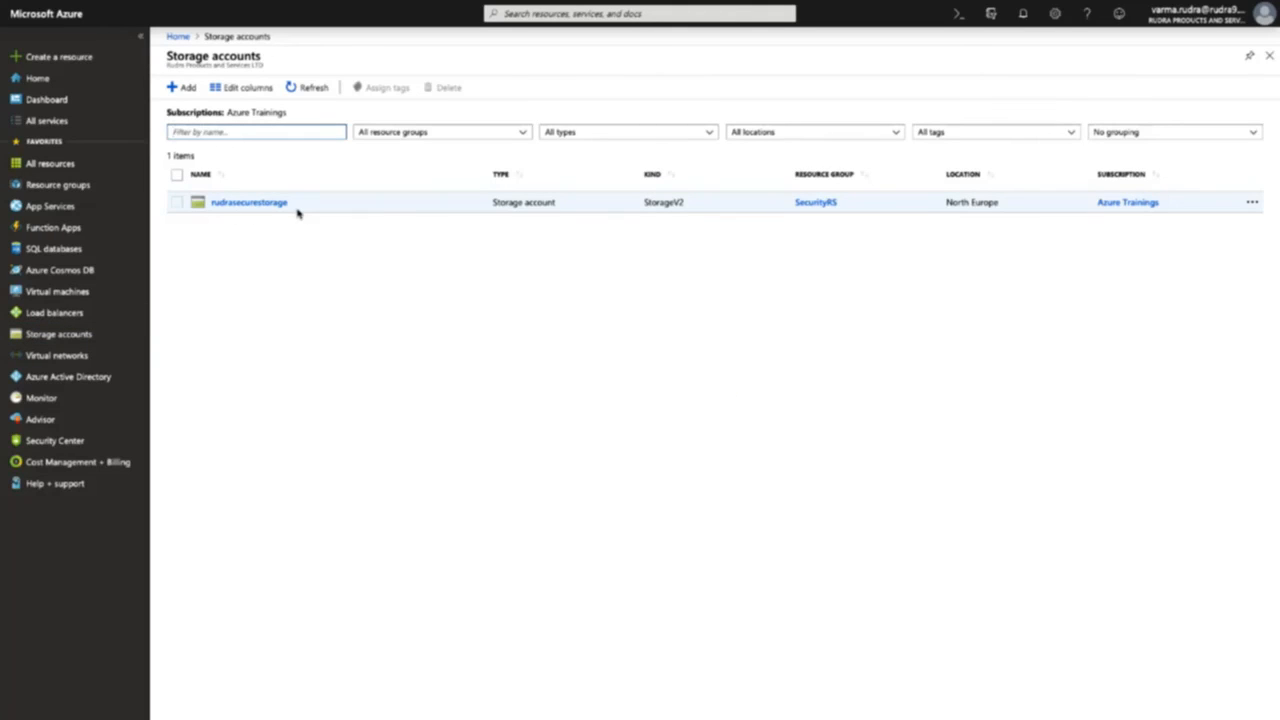
click(249, 202)
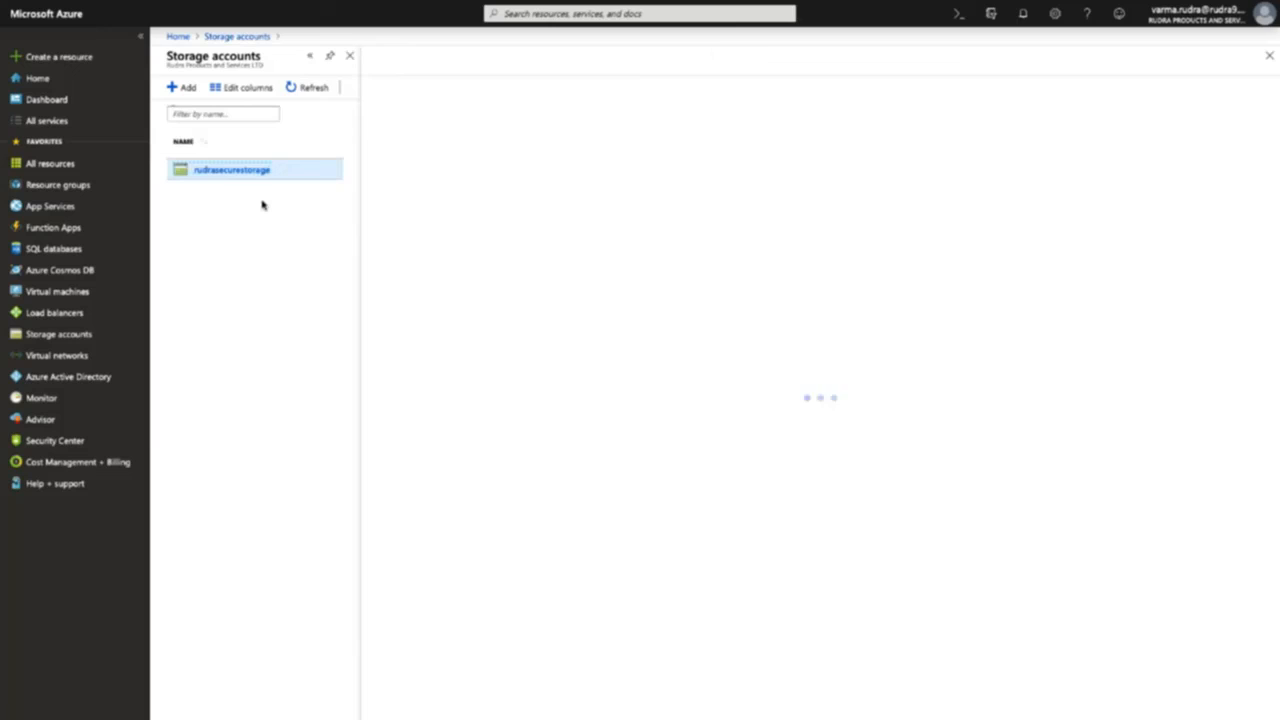
click(231, 169)
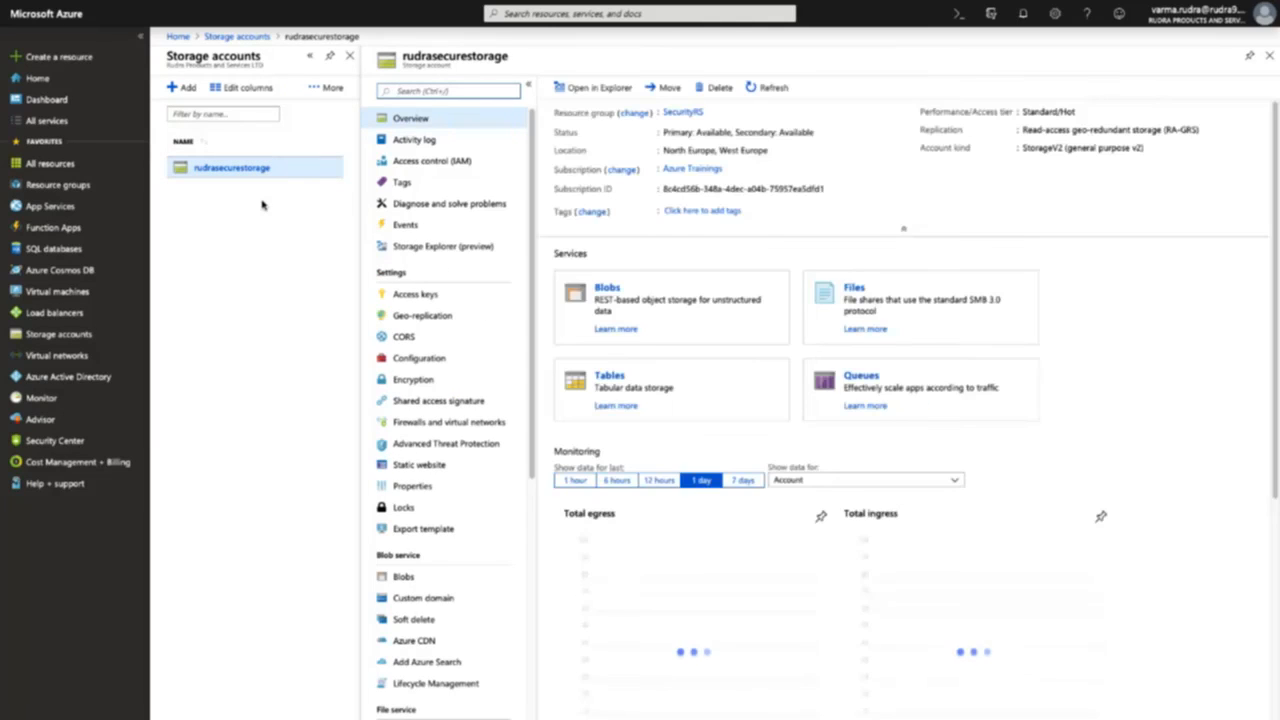